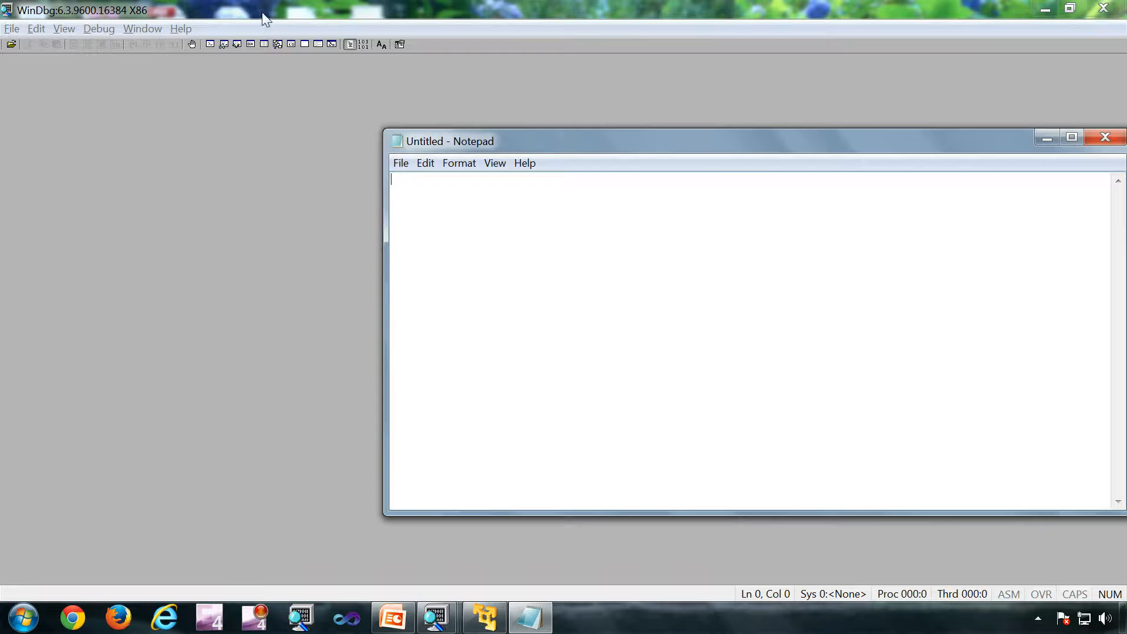
{"action": "mouse_move", "coordinate": [284, 51]}
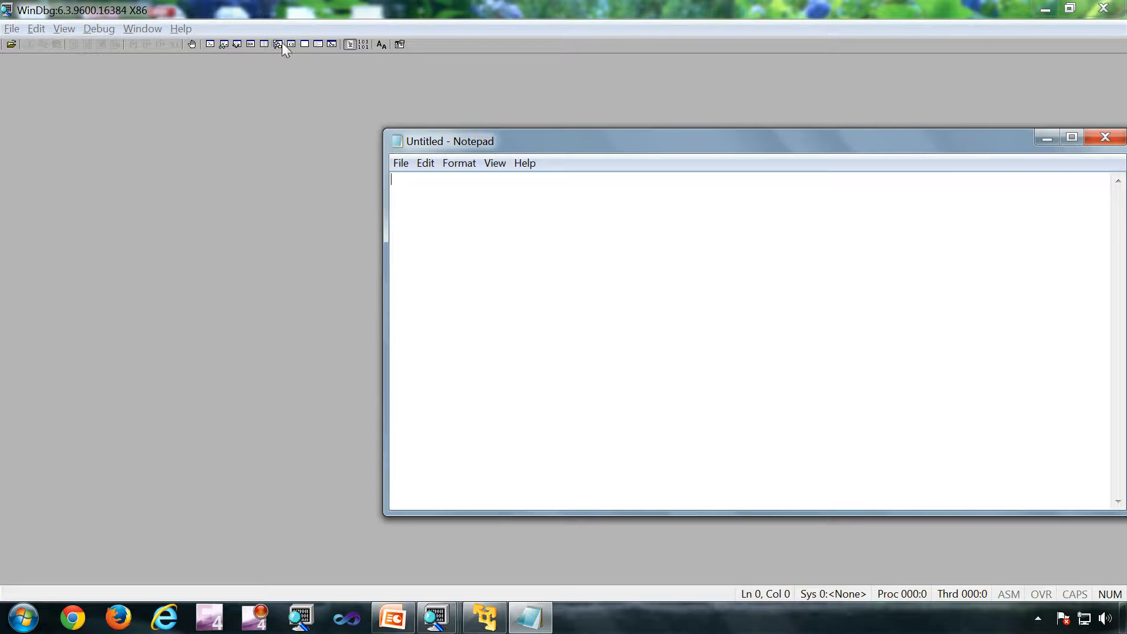
{"action": "mouse_move", "coordinate": [662, 151]}
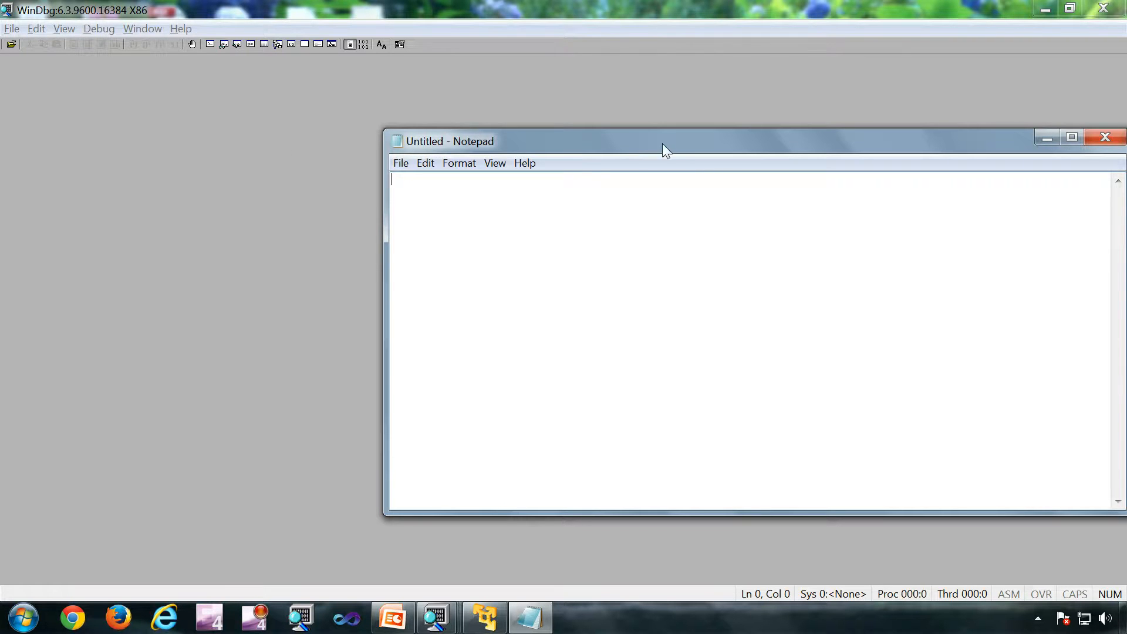
Step: Move the Notepad window aside and open WinDbg's File menu
{"action": "left_click_drag", "start_coordinate": [665, 140], "coordinate": [579, 119]}
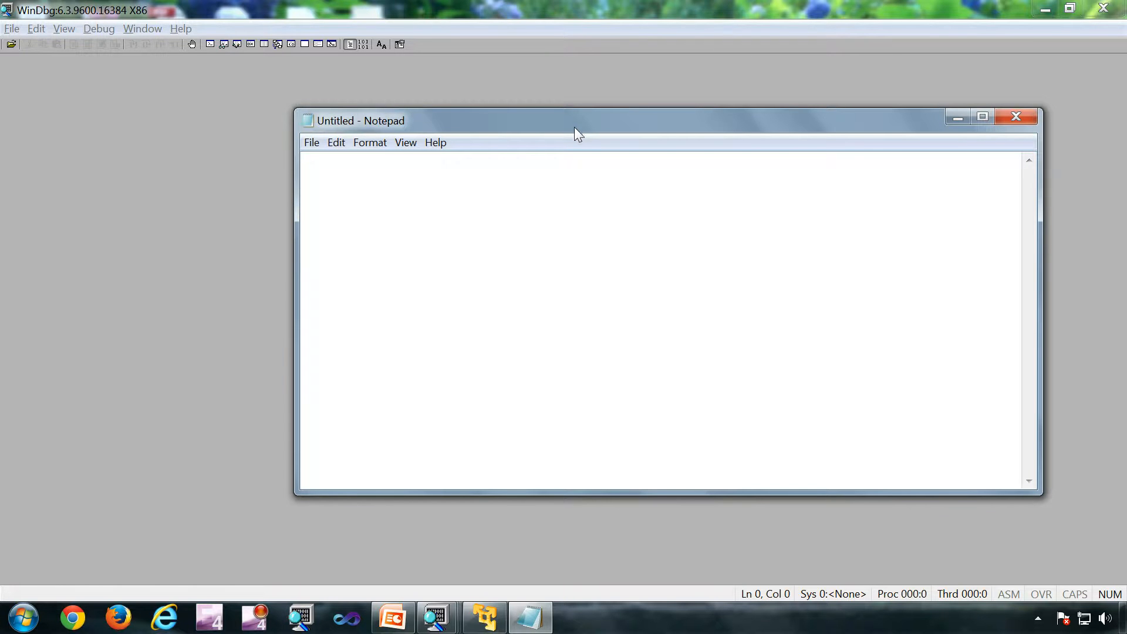
{"action": "left_click", "coordinate": [11, 28]}
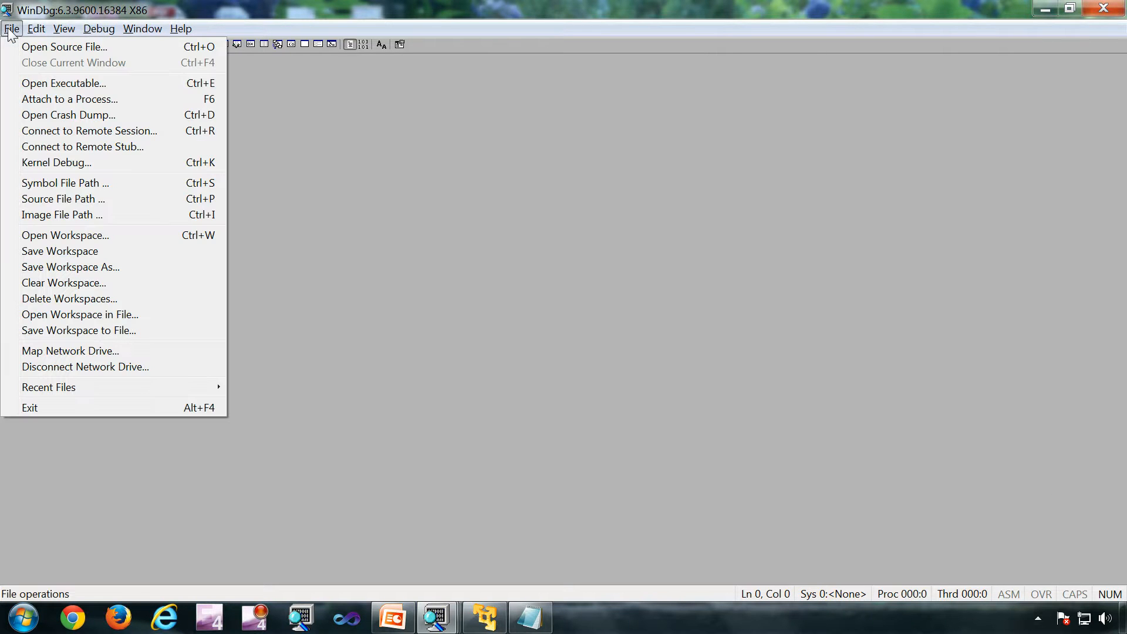
{"action": "mouse_move", "coordinate": [69, 99]}
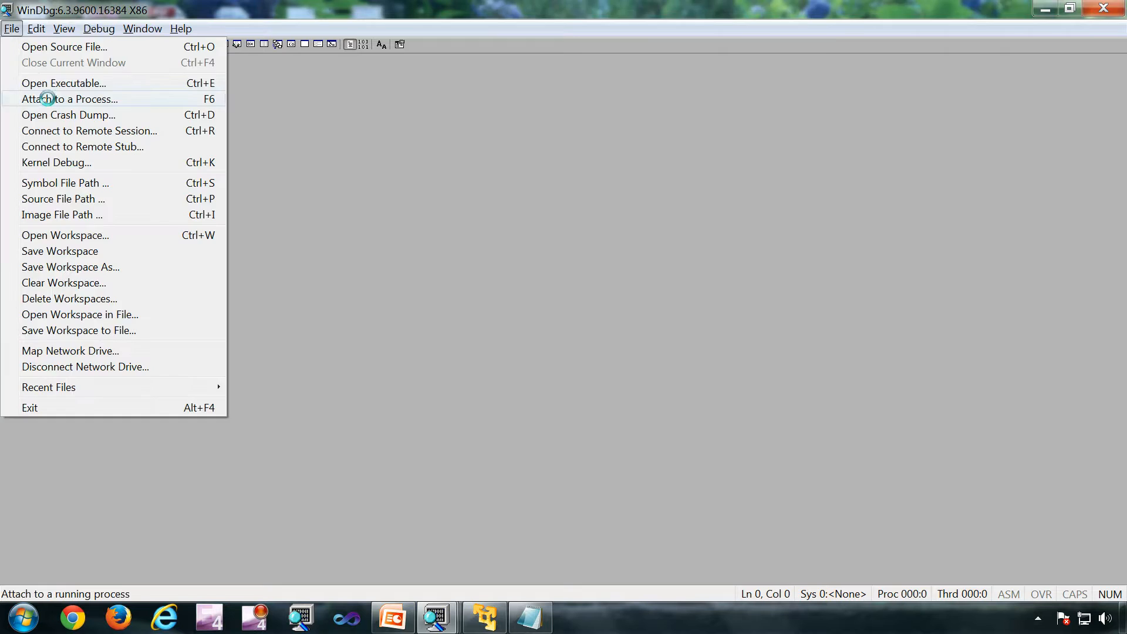
Step: Attach the debugger to notepad.exe (PID 13356) from the Attach to a Process list
{"action": "left_click", "coordinate": [75, 99]}
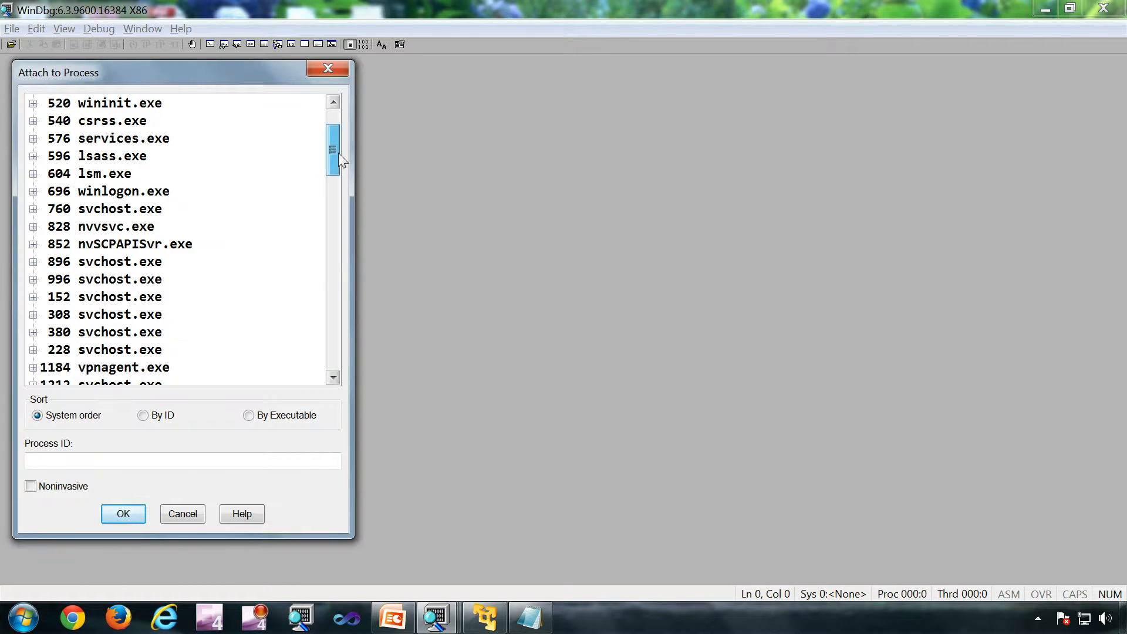
{"action": "scroll", "scroll_direction": "down", "scroll_amount": 3}
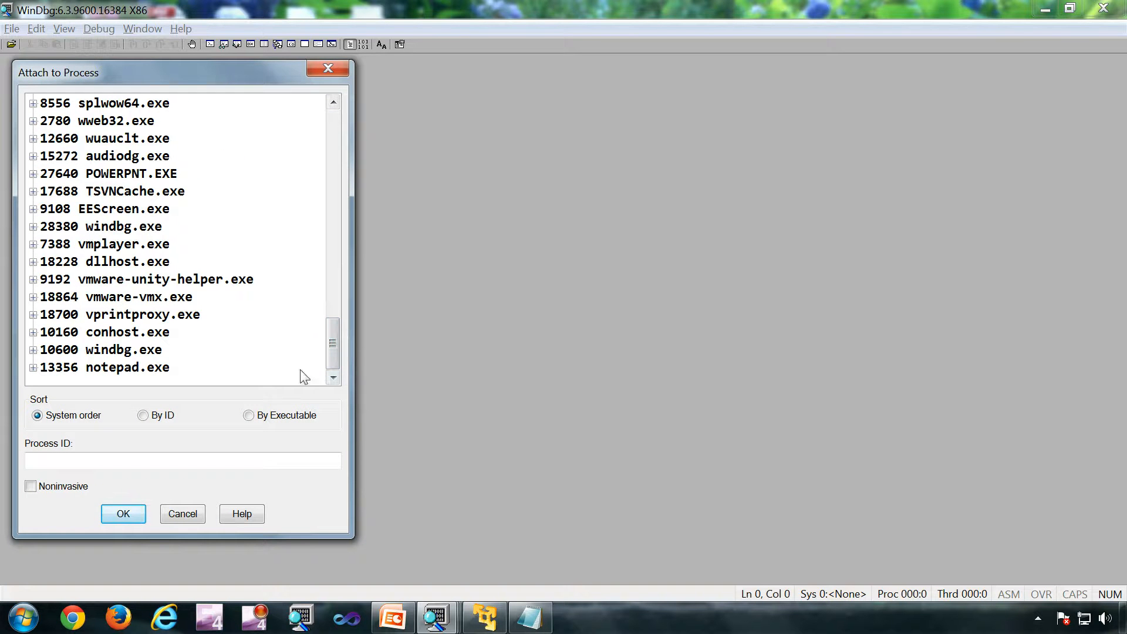
{"action": "left_click", "coordinate": [105, 368]}
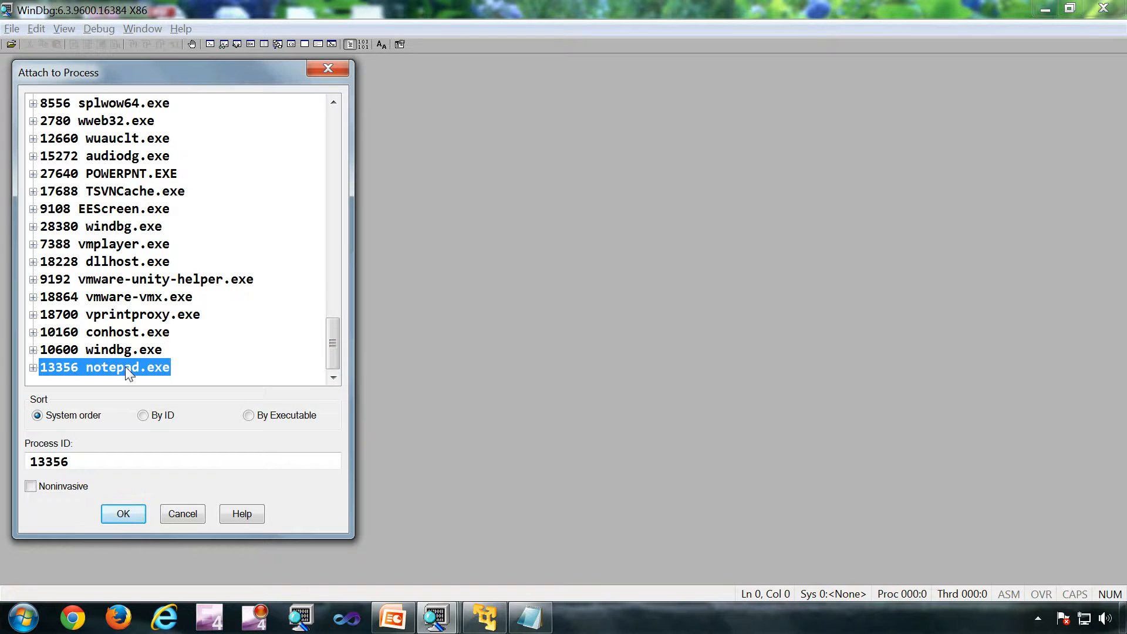
{"action": "left_click", "coordinate": [122, 513]}
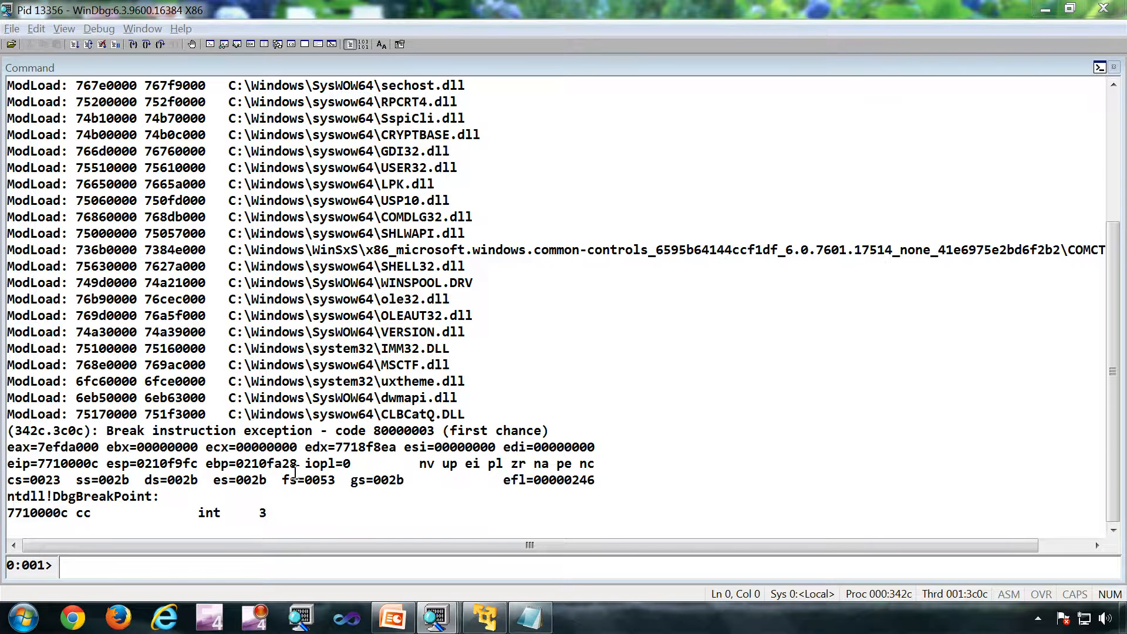
{"action": "left_click_drag", "start_coordinate": [9, 184], "coordinate": [268, 513]}
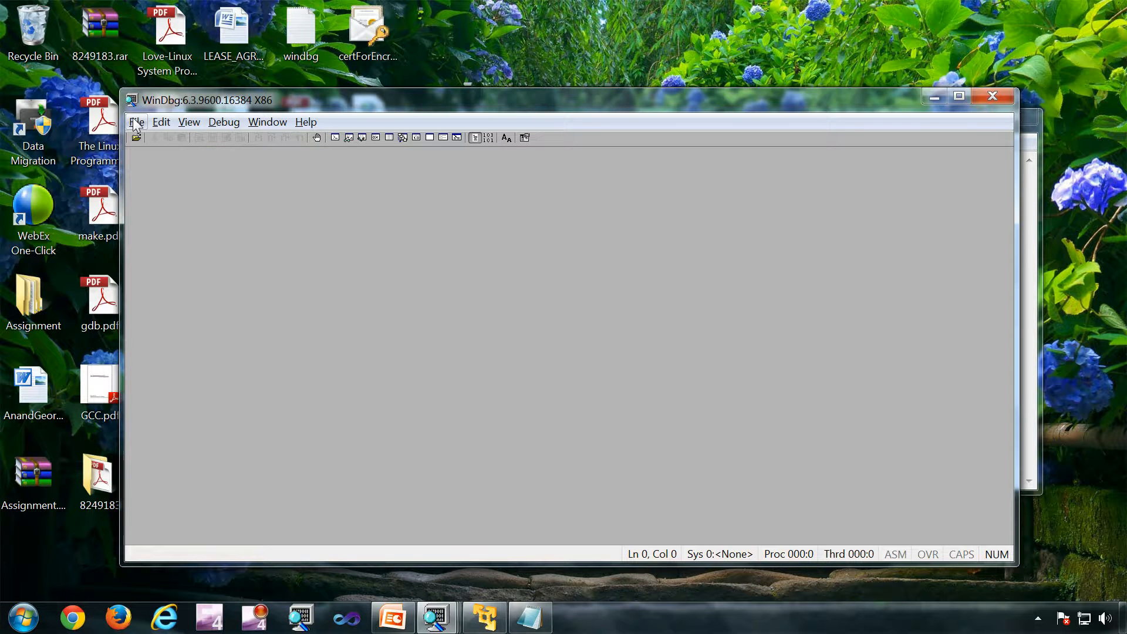
Step: Open C:\Windows\SysWOW64\notepad.exe as an executable, then run g to continue
{"action": "left_click", "coordinate": [136, 122]}
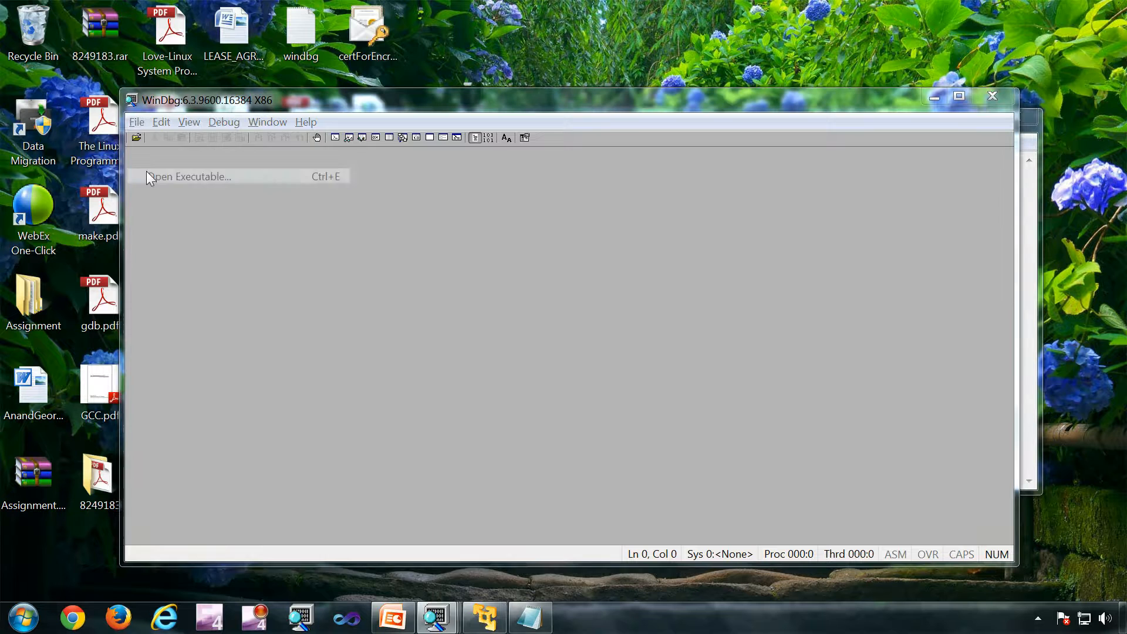
{"action": "left_click", "coordinate": [190, 176]}
{"action": "type", "text": "C:\\Windows\\SysWOW64\\notepad.exe"}
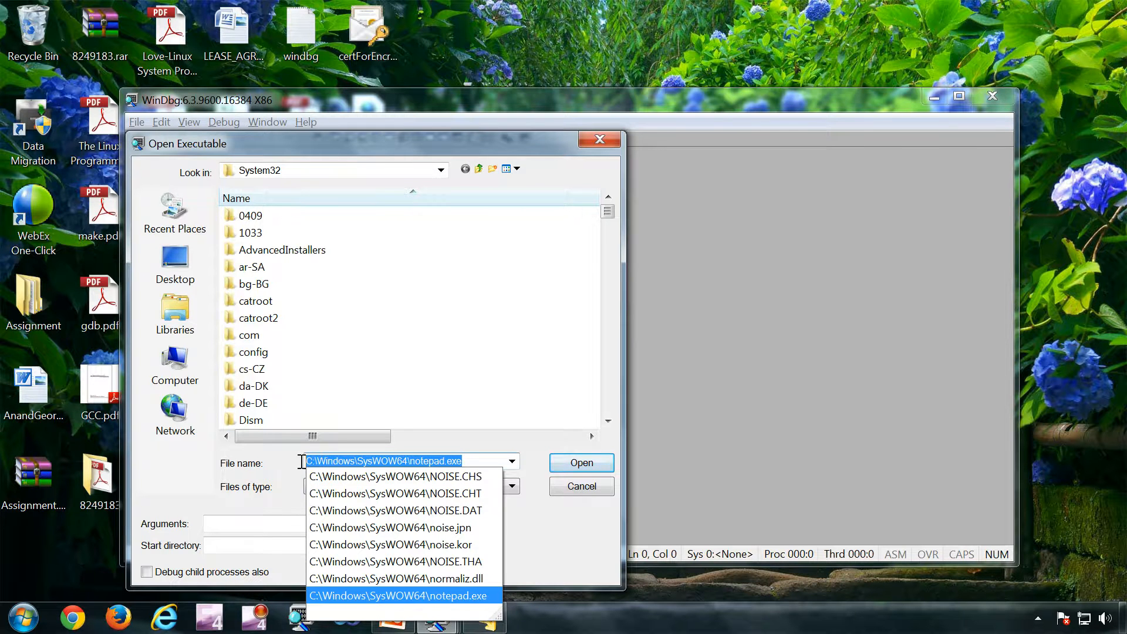
{"action": "left_click", "coordinate": [410, 461]}
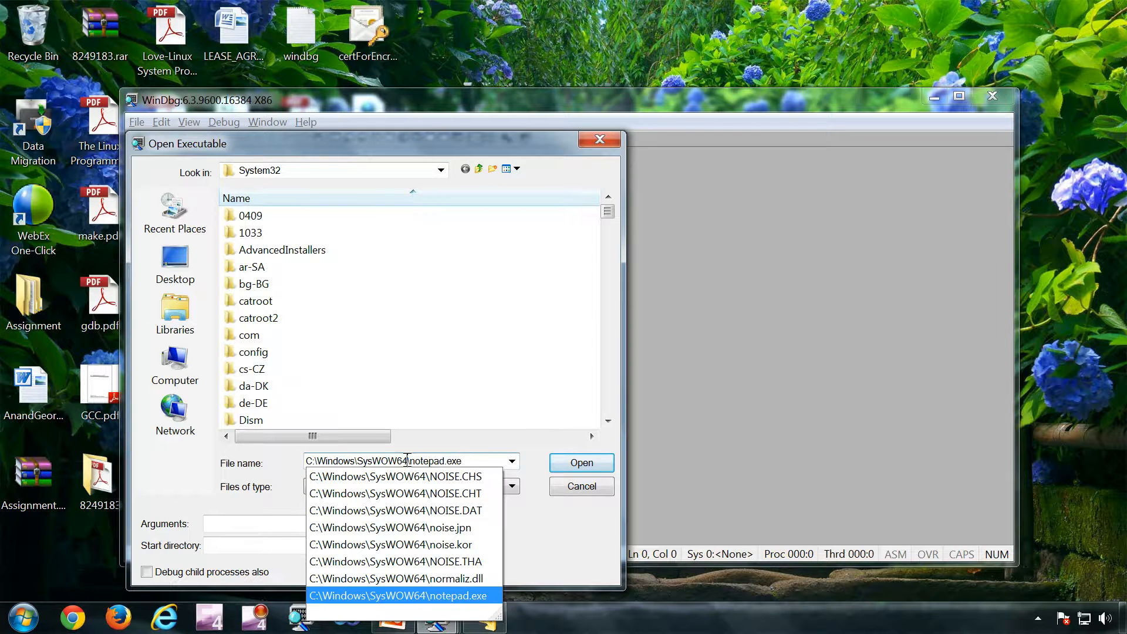
{"action": "double_click", "coordinate": [382, 461]}
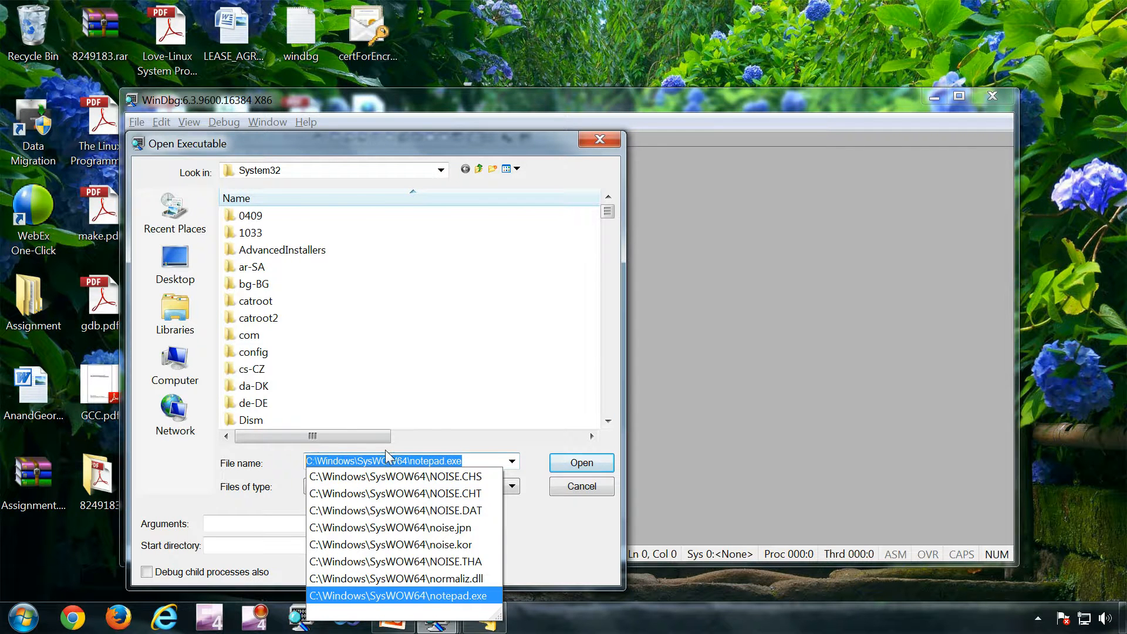
{"action": "left_click", "coordinate": [580, 462]}
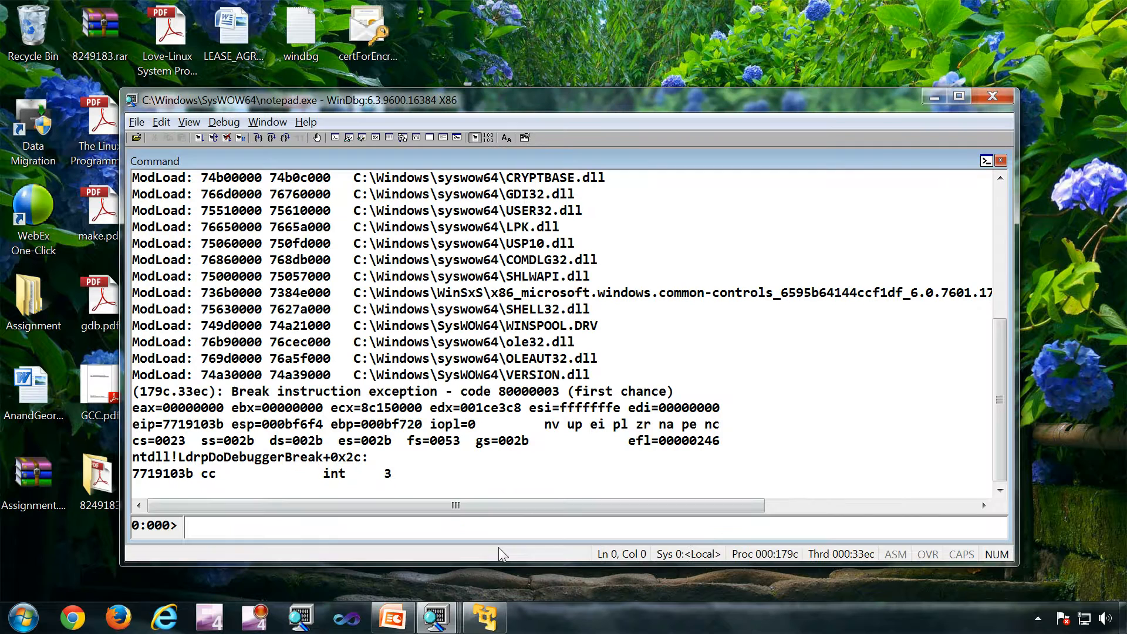
{"action": "mouse_move", "coordinate": [550, 616]}
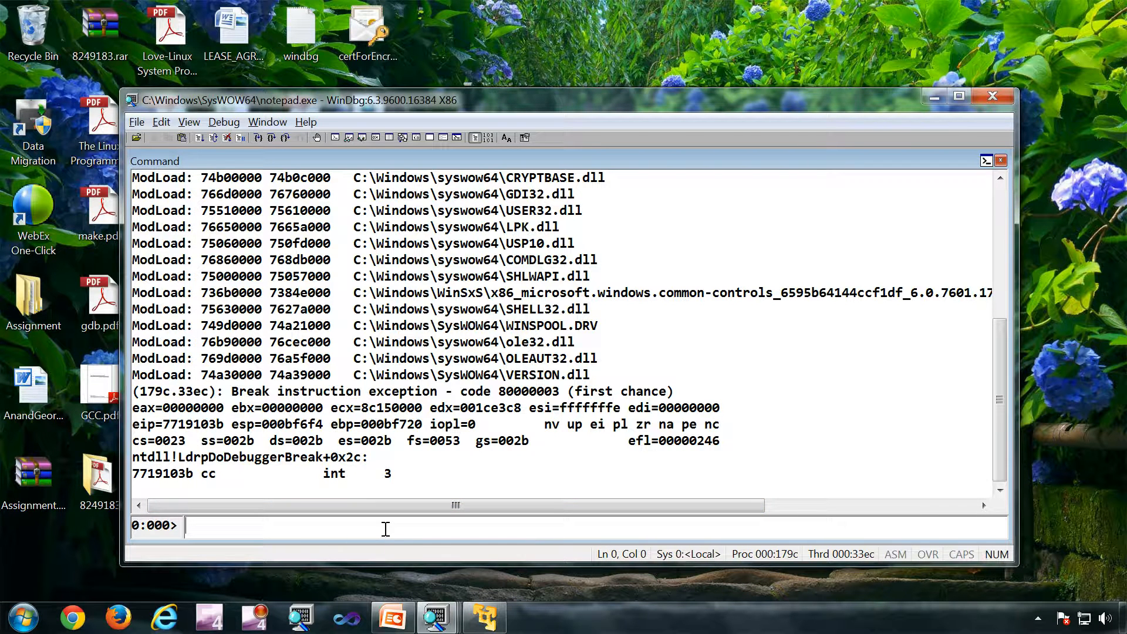
{"action": "type", "text": "g"}
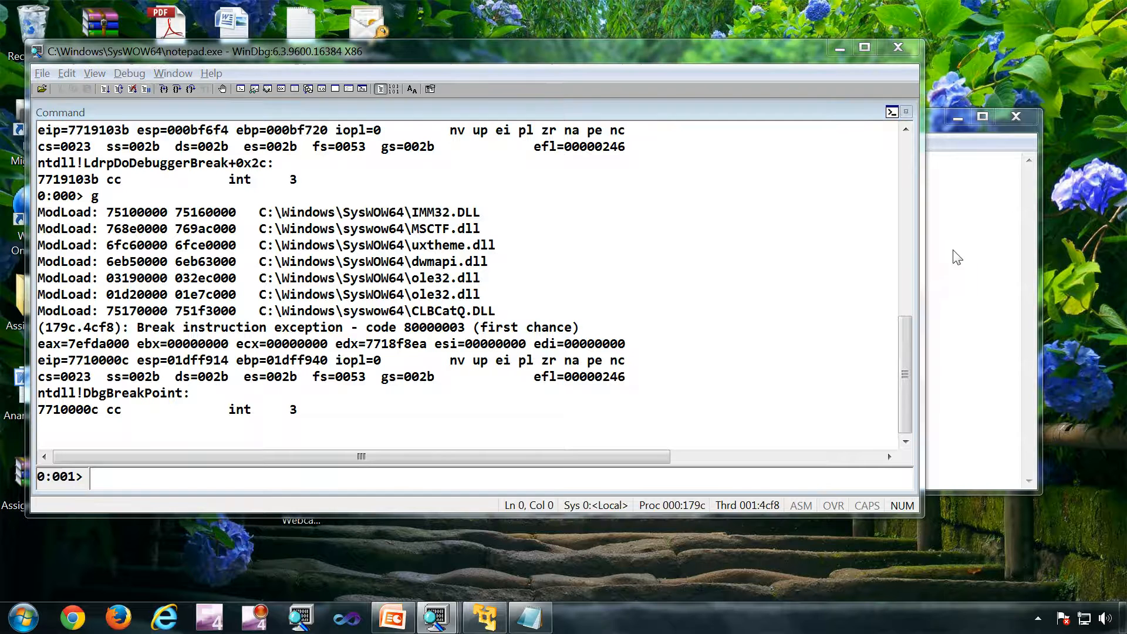
{"action": "mouse_move", "coordinate": [952, 158]}
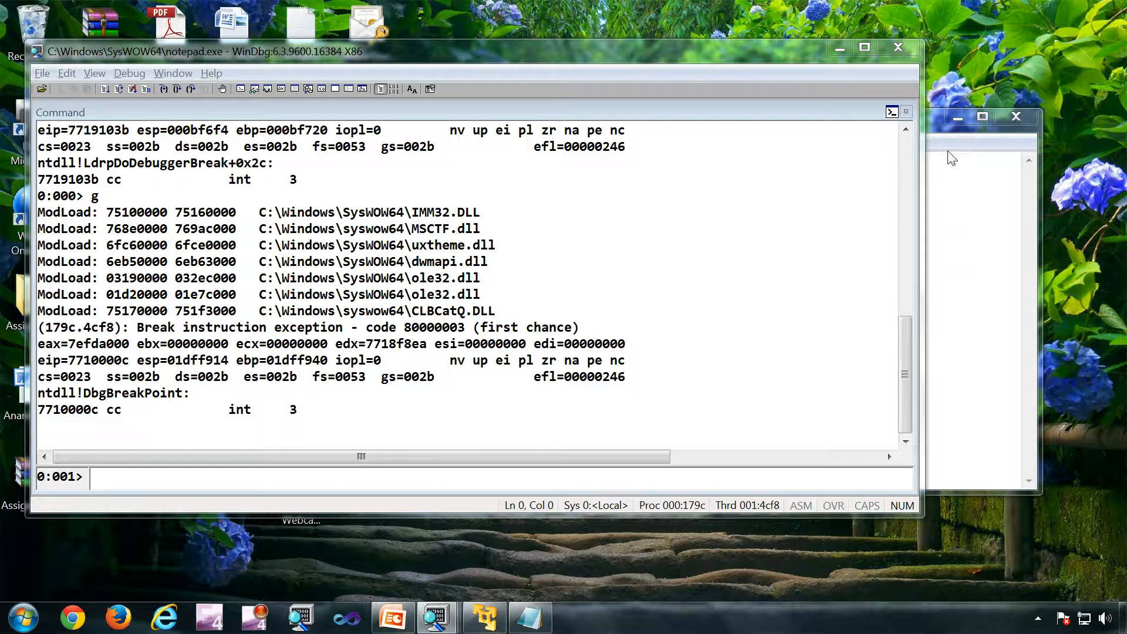
{"action": "mouse_move", "coordinate": [941, 135]}
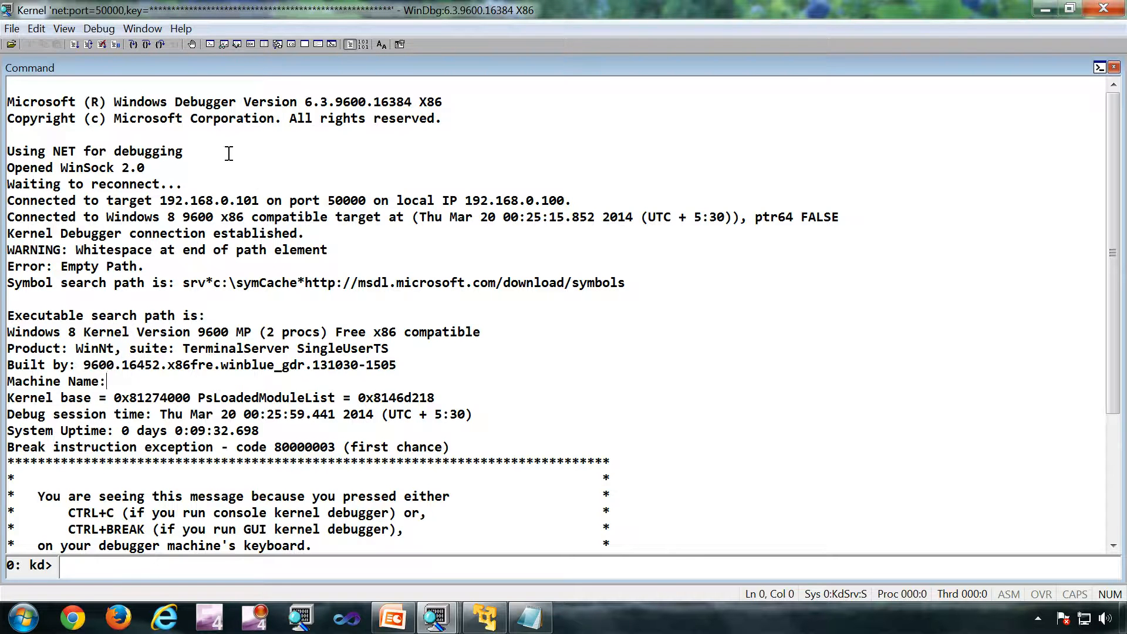
Step: Highlight the 'Using NET for debugging' line and scroll down the output
{"action": "double_click", "coordinate": [93, 151]}
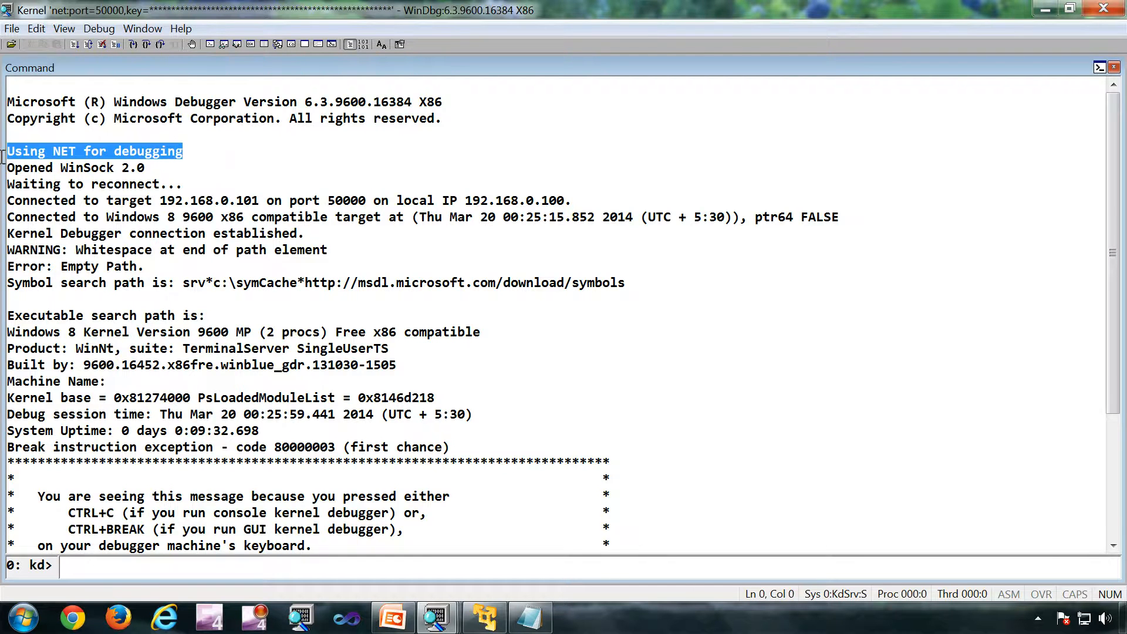
{"action": "scroll", "scroll_direction": "down", "scroll_amount": 3}
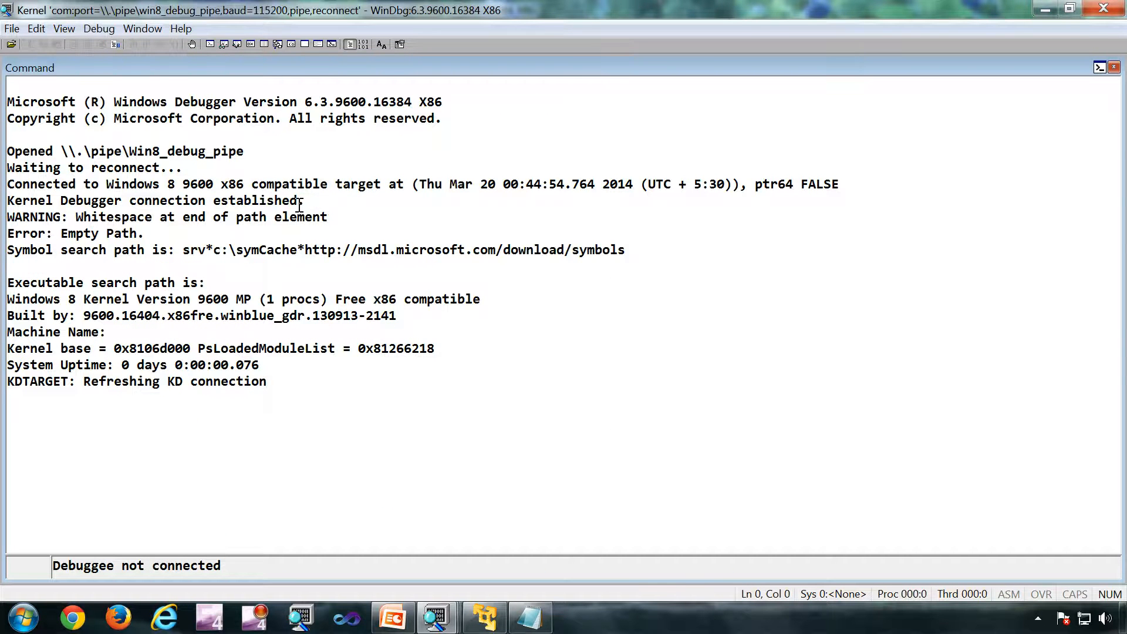
{"action": "mouse_move", "coordinate": [272, 178]}
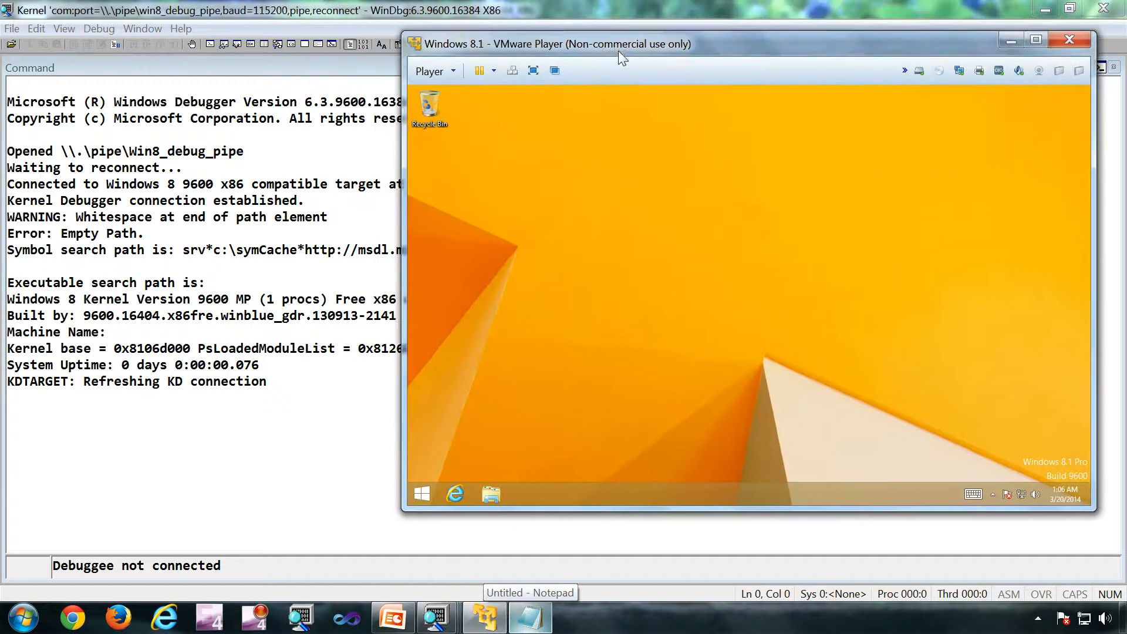
Step: Move the Windows 8.1 VMware Player window aside
{"action": "left_click_drag", "start_coordinate": [621, 44], "coordinate": [588, 40]}
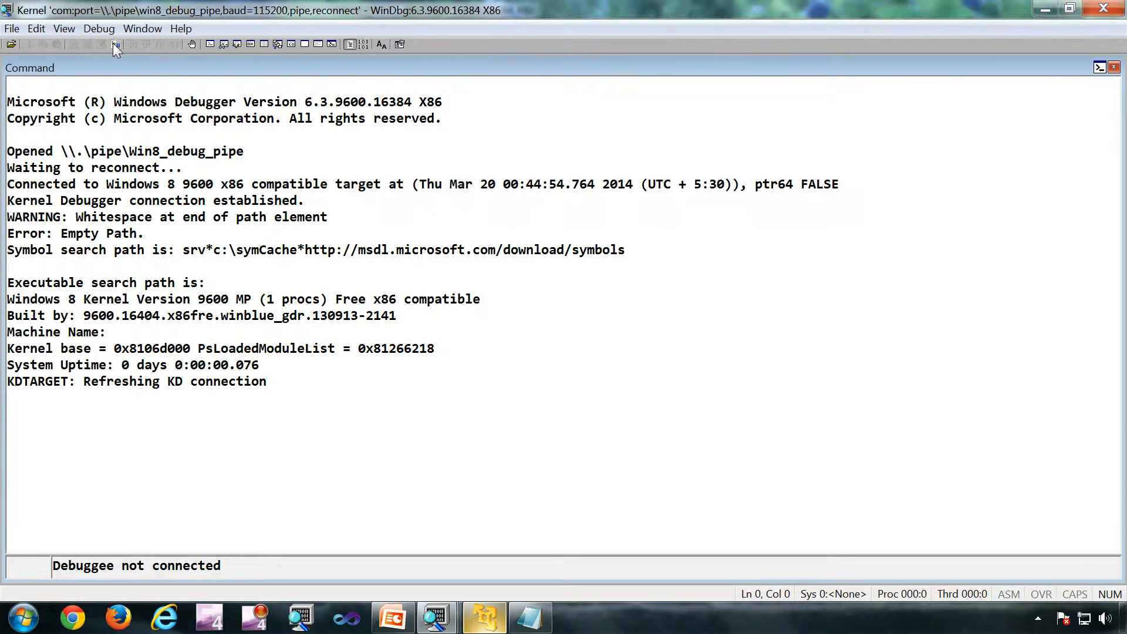
{"action": "mouse_move", "coordinate": [116, 45]}
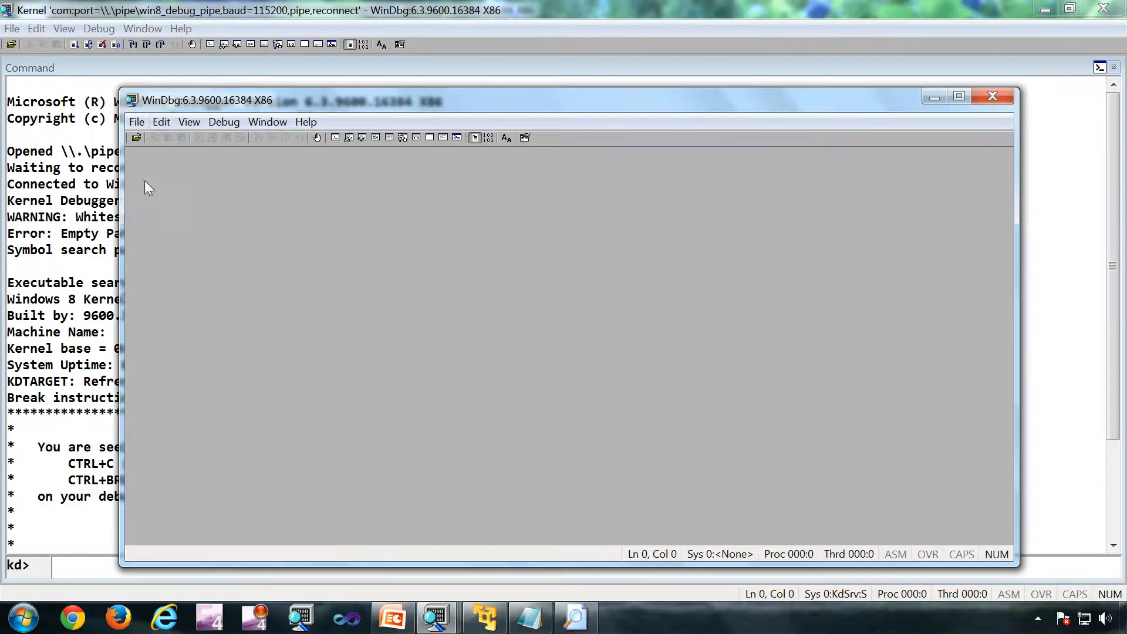
Step: Open the kerneldump file from myDebuggerLogs with File > Open Crash Dump
{"action": "left_click", "coordinate": [136, 122]}
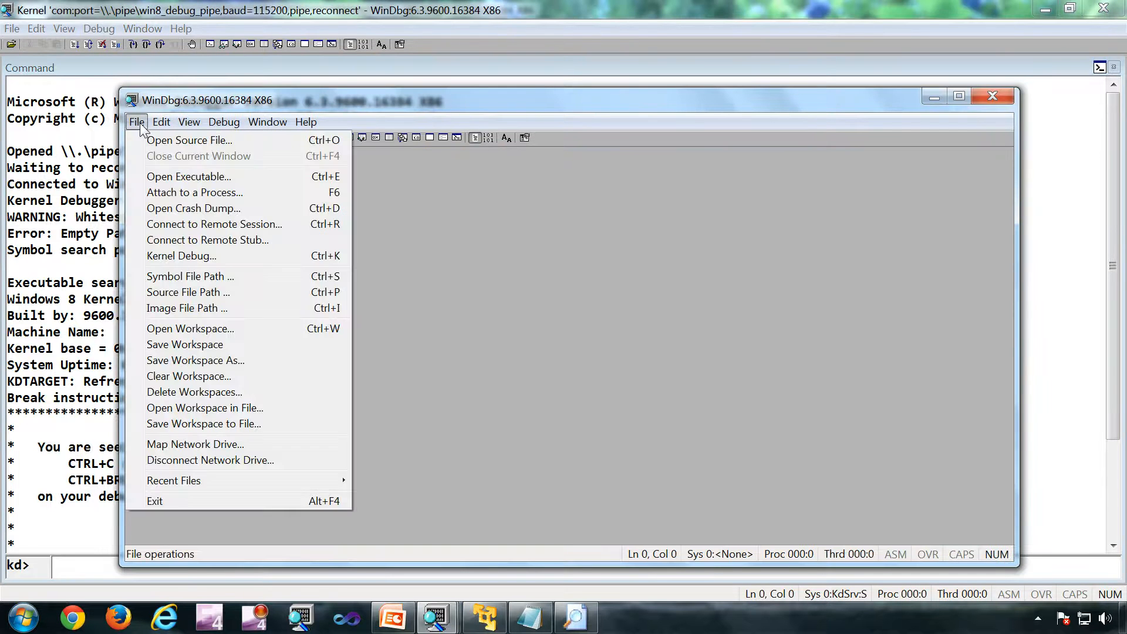
{"action": "mouse_move", "coordinate": [188, 176]}
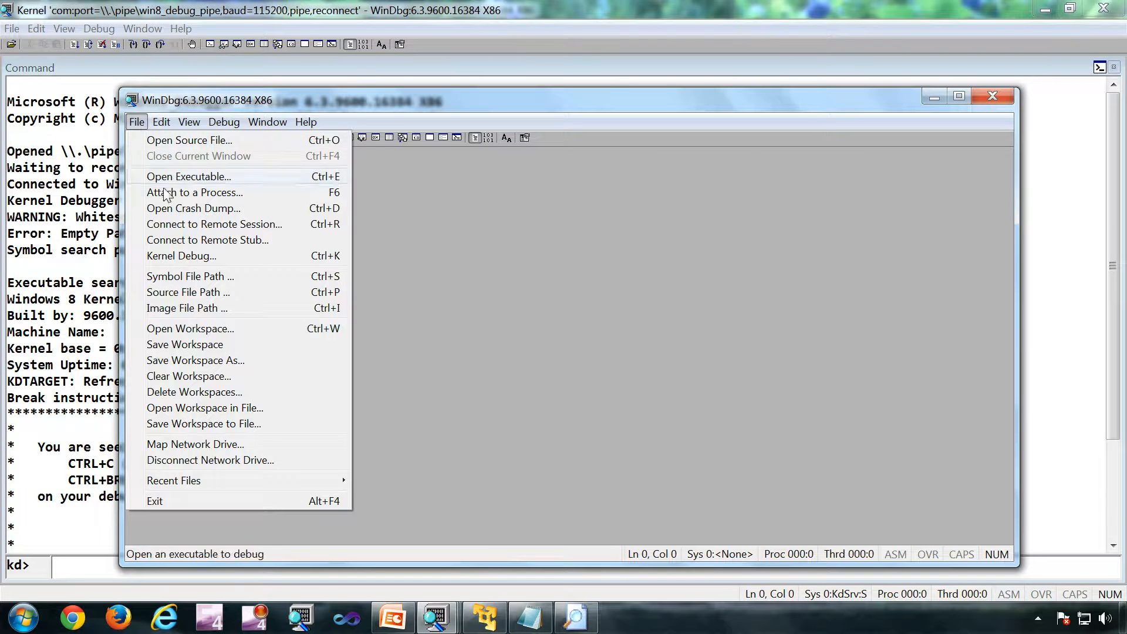
{"action": "mouse_move", "coordinate": [192, 208]}
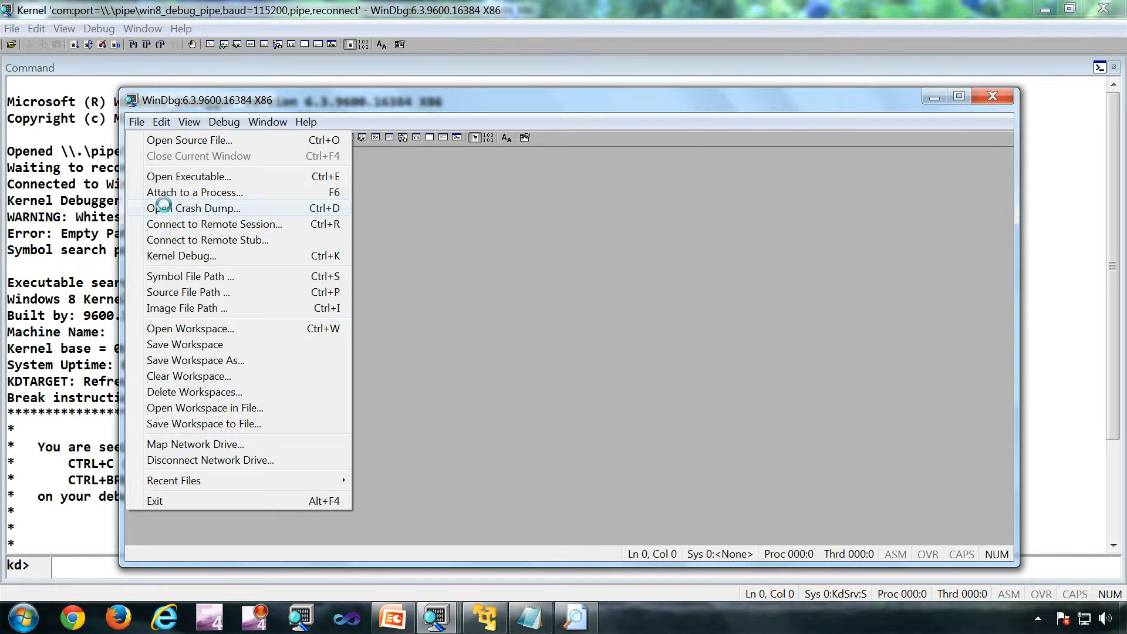
{"action": "left_click", "coordinate": [194, 208]}
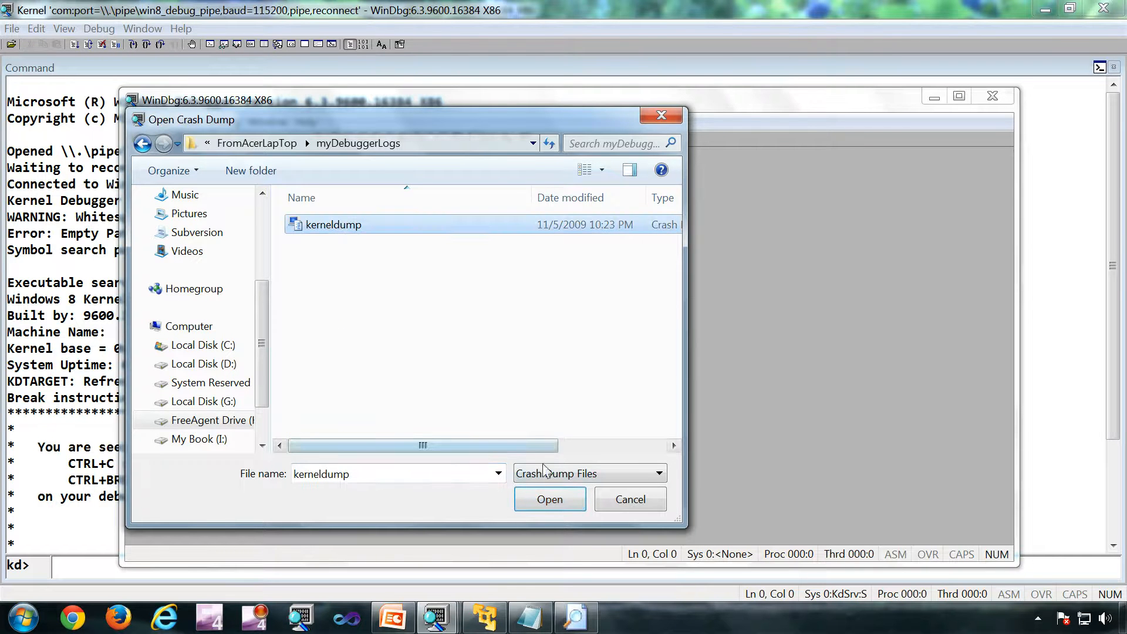
{"action": "left_click", "coordinate": [549, 499]}
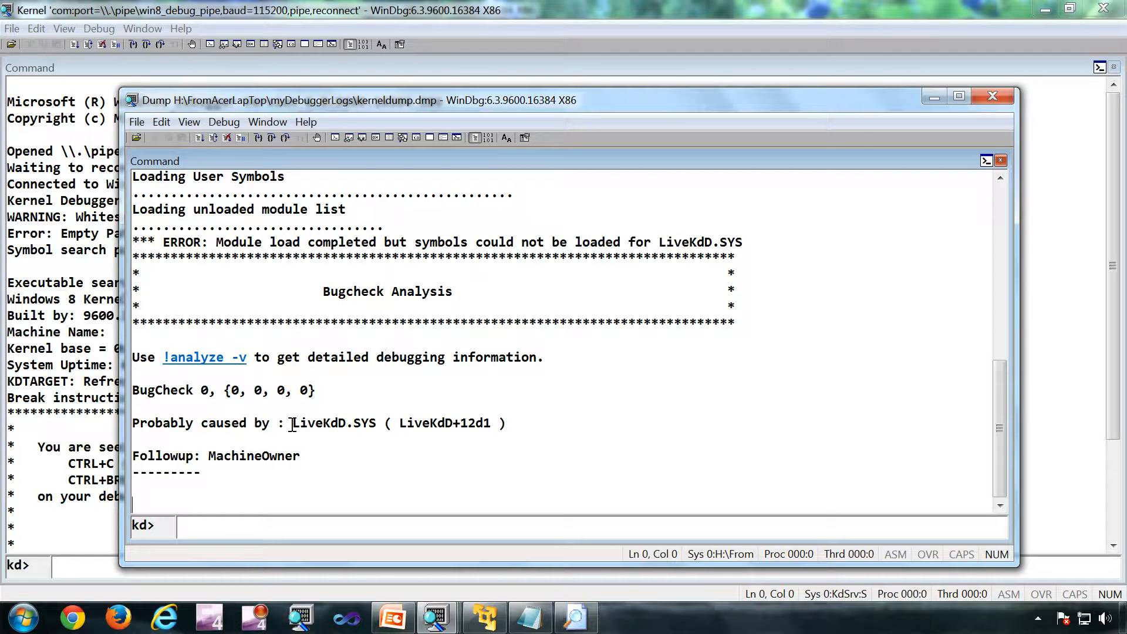
Step: Right-click the WinDbg taskbar icon to show its launch options
{"action": "double_click", "coordinate": [334, 423]}
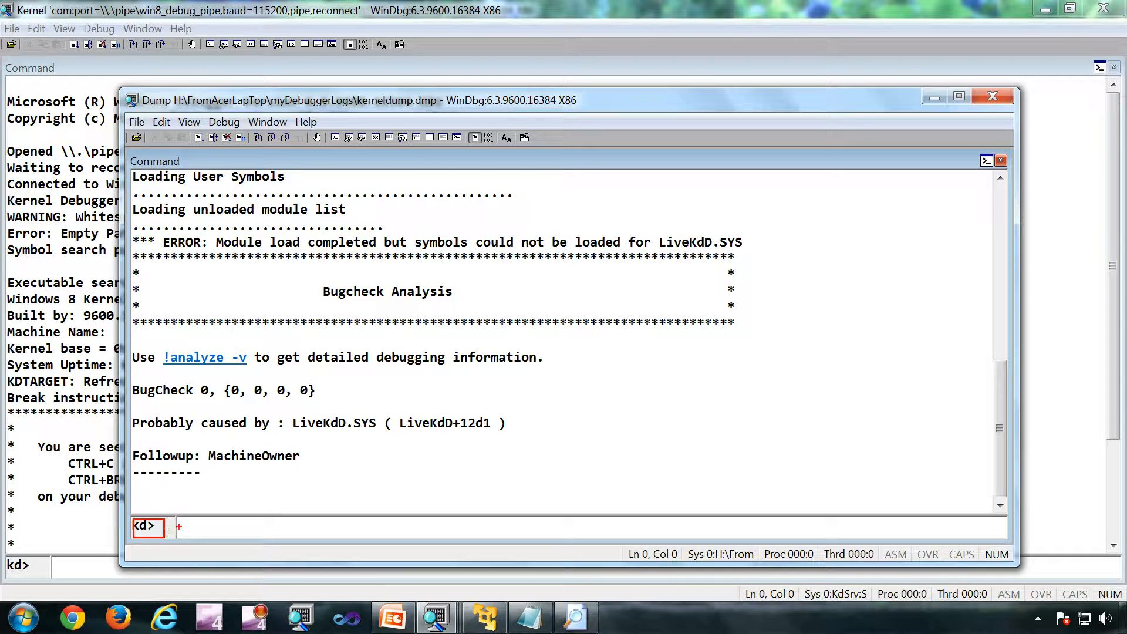
{"action": "mouse_move", "coordinate": [445, 510]}
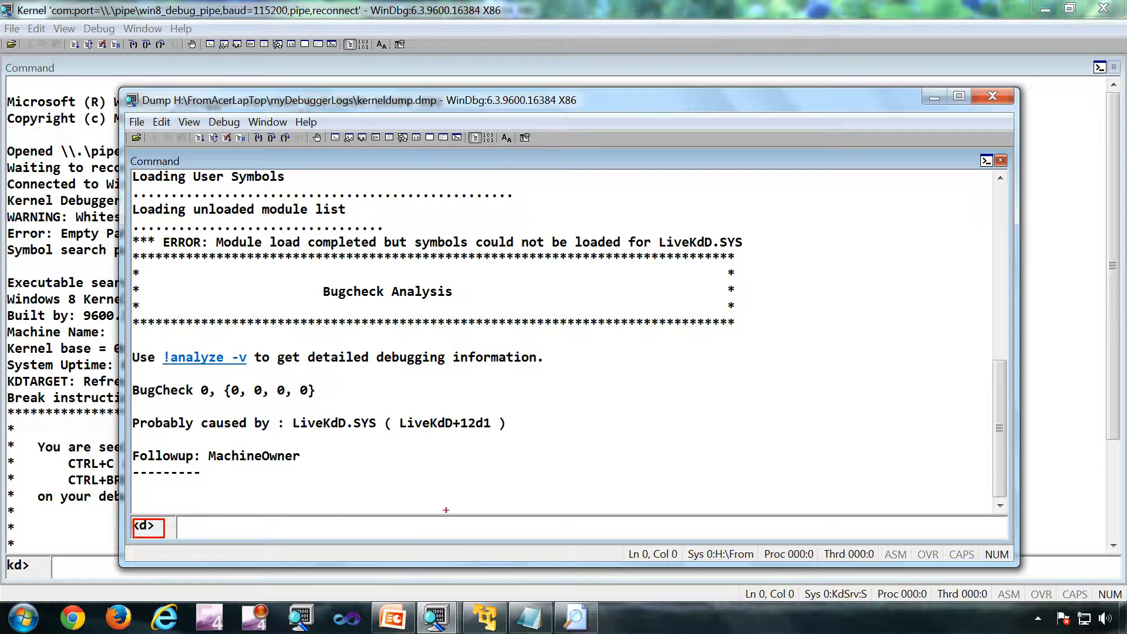
{"action": "mouse_move", "coordinate": [442, 477]}
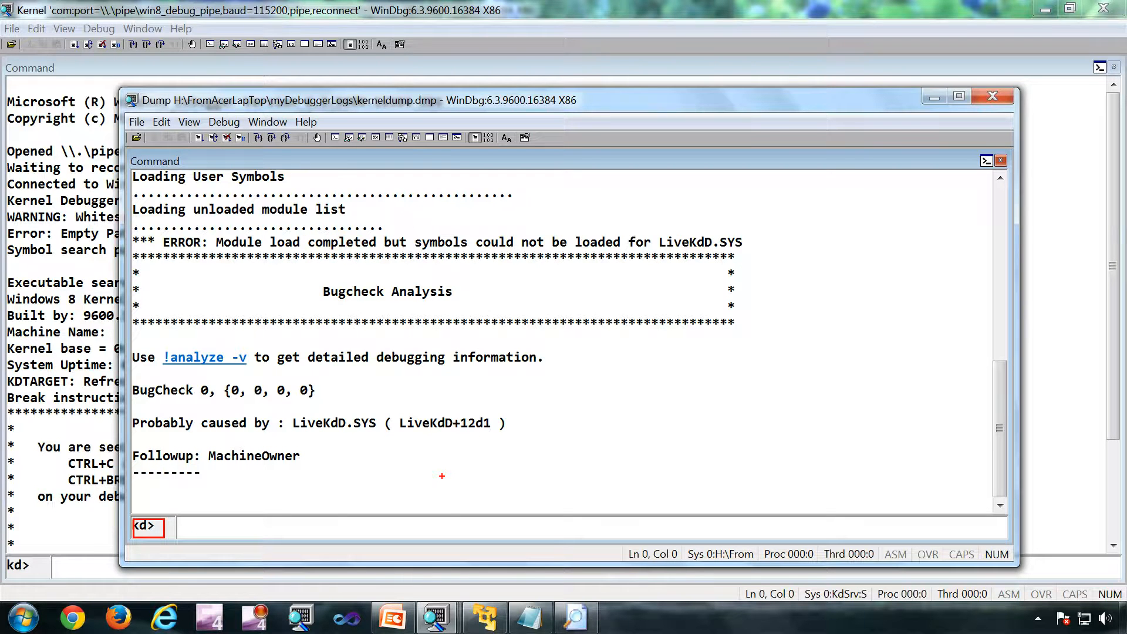
{"action": "right_click", "coordinate": [437, 617]}
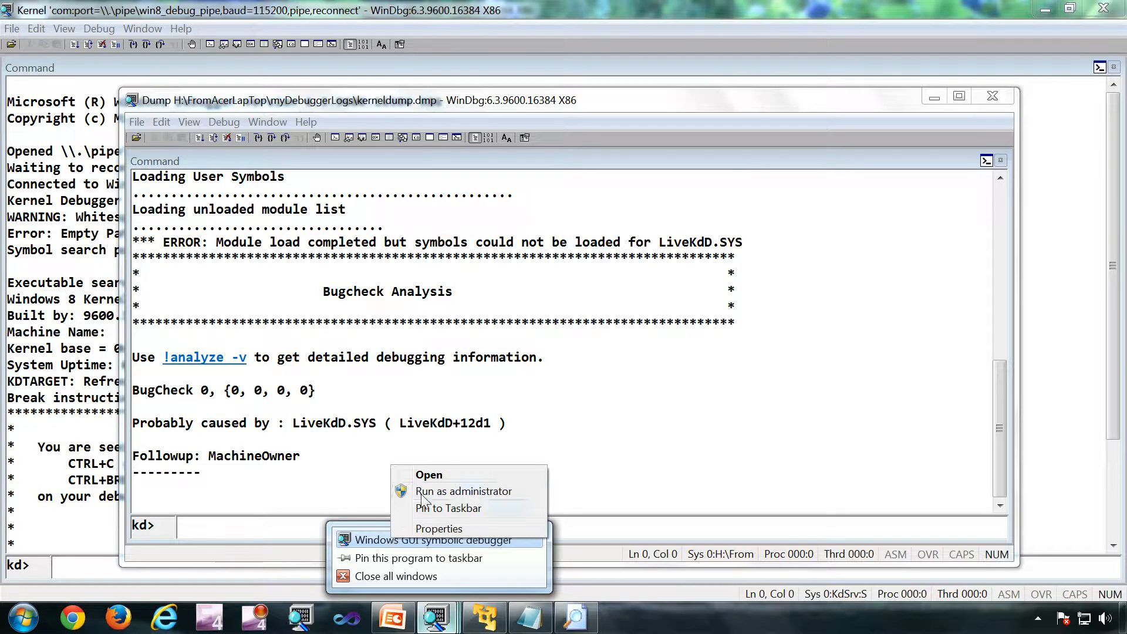
Step: Run WinDbg as administrator and open System32 ntoskrnl.exe as a dump, showing All Files
{"action": "left_click", "coordinate": [12, 28]}
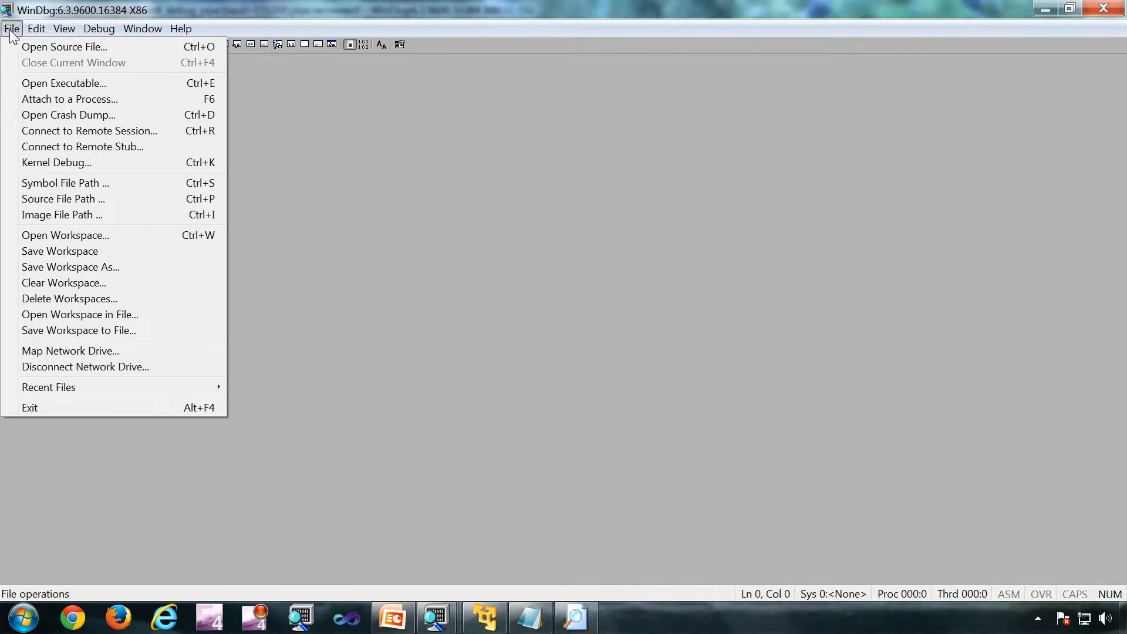
{"action": "mouse_move", "coordinate": [64, 82]}
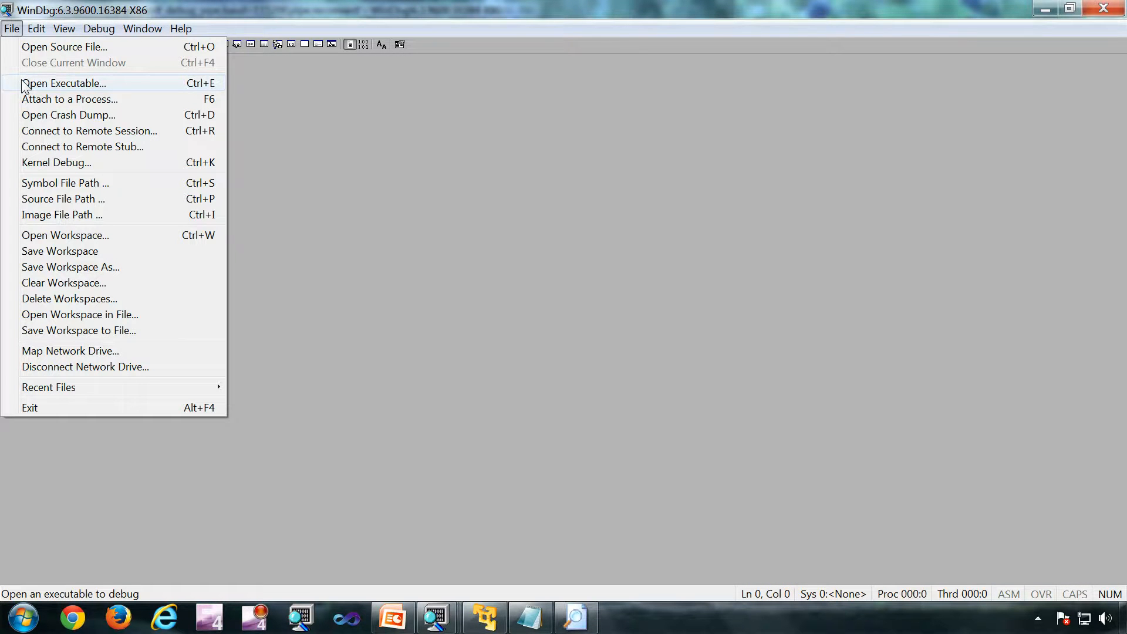
{"action": "mouse_move", "coordinate": [68, 115]}
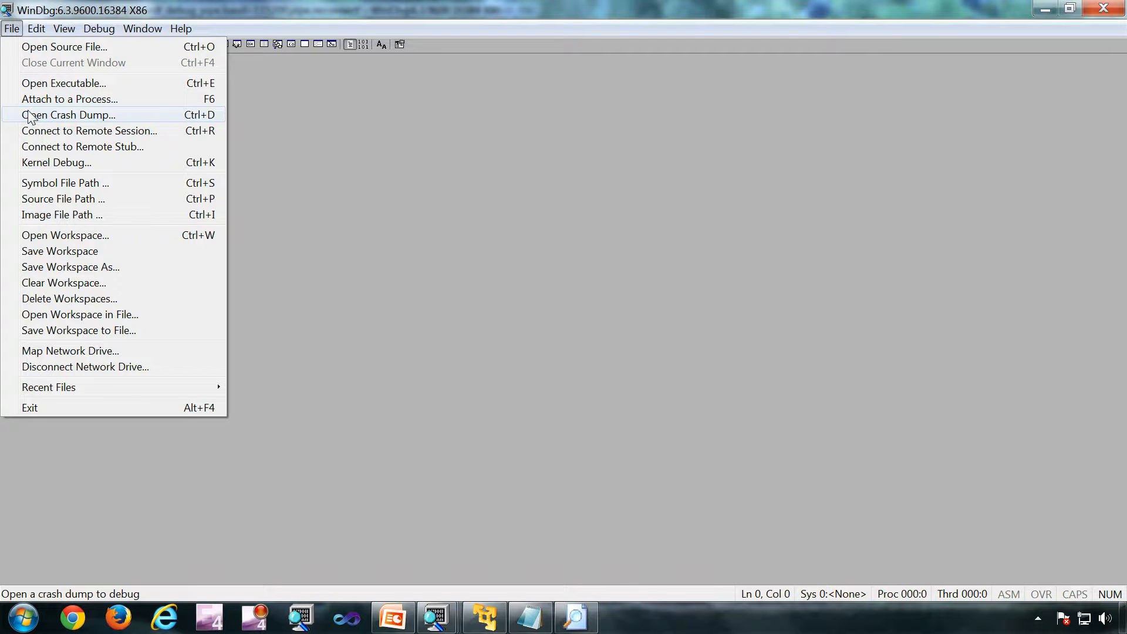
{"action": "left_click", "coordinate": [71, 115]}
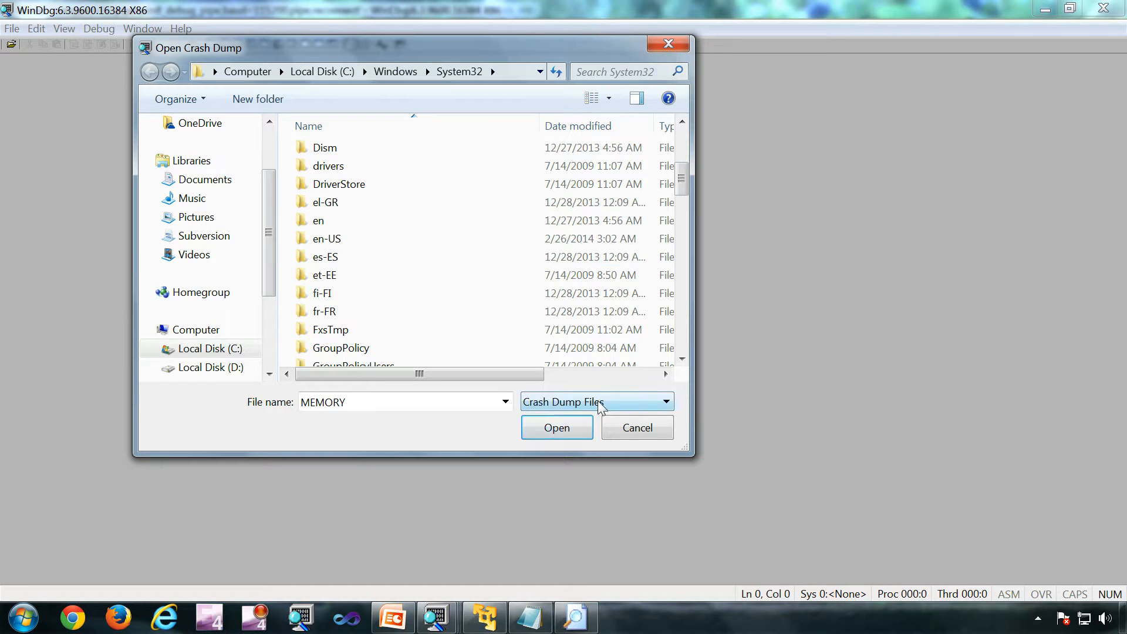
{"action": "left_click", "coordinate": [596, 401]}
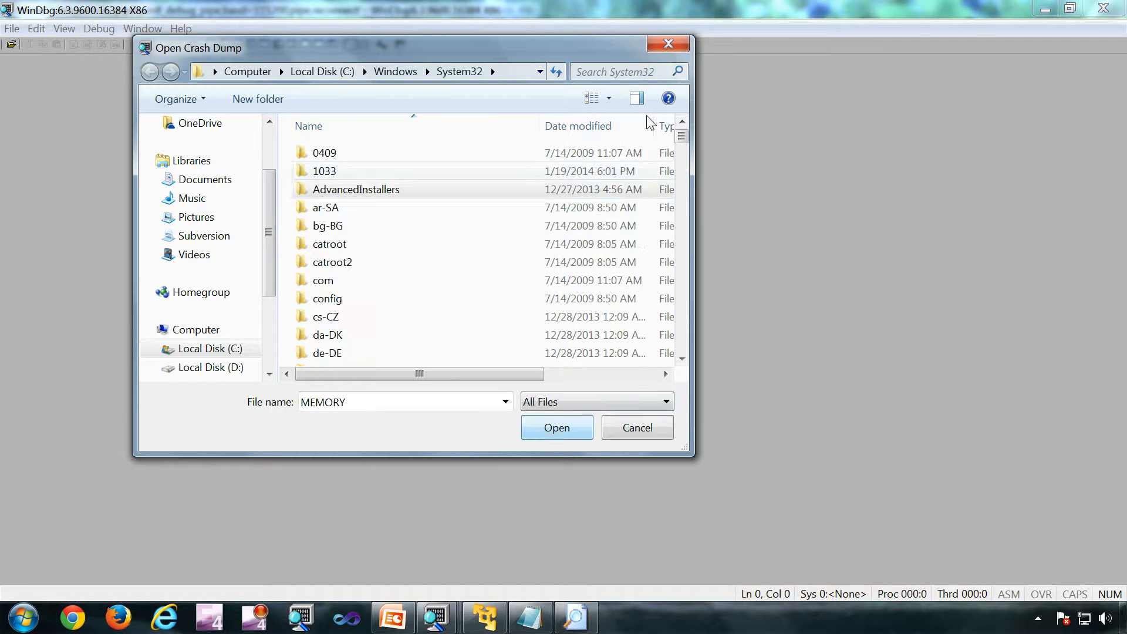
{"action": "left_click", "coordinate": [331, 184]}
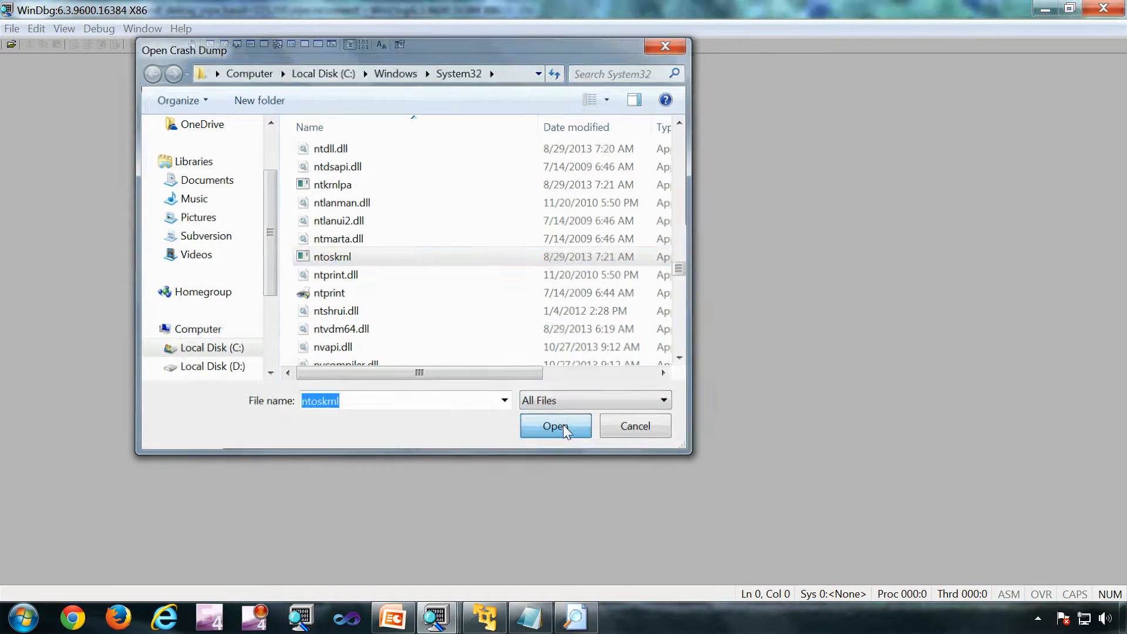
{"action": "left_click", "coordinate": [555, 426]}
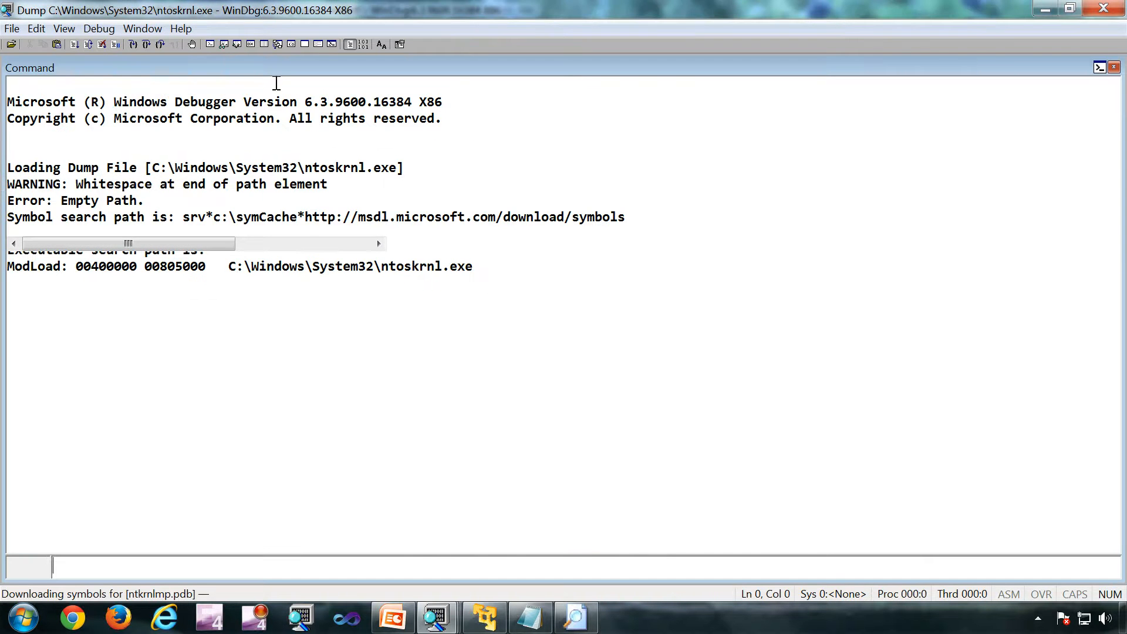
Step: Highlight the loaded ntoskrnl.exe path and enter .cls in the command bar
{"action": "left_click_drag", "start_coordinate": [275, 266], "coordinate": [472, 266]}
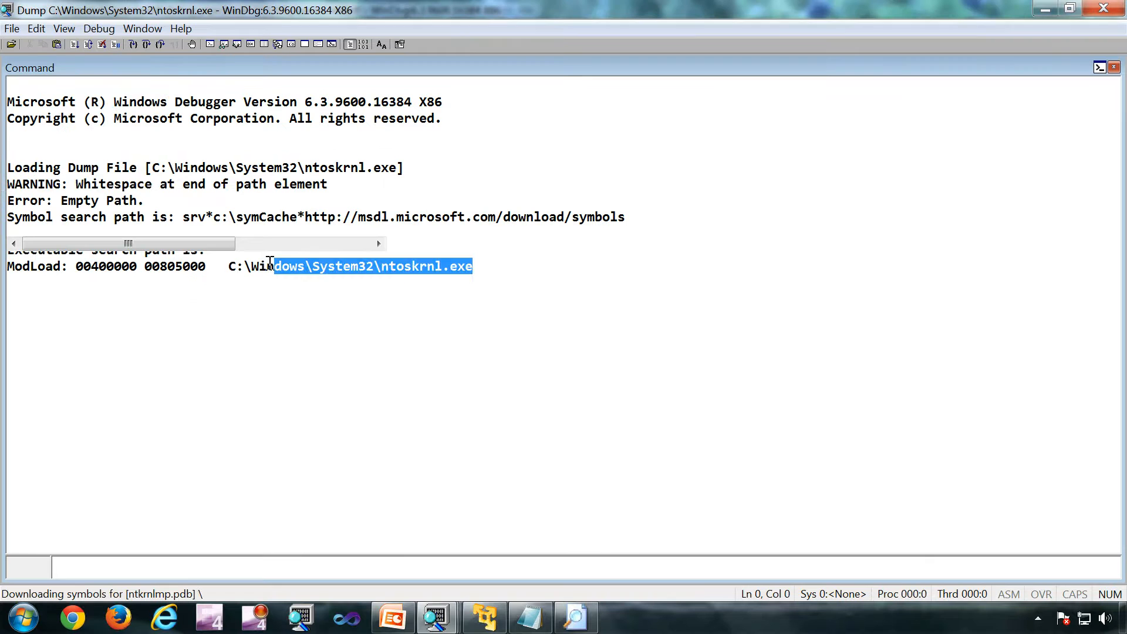
{"action": "left_click", "coordinate": [434, 300]}
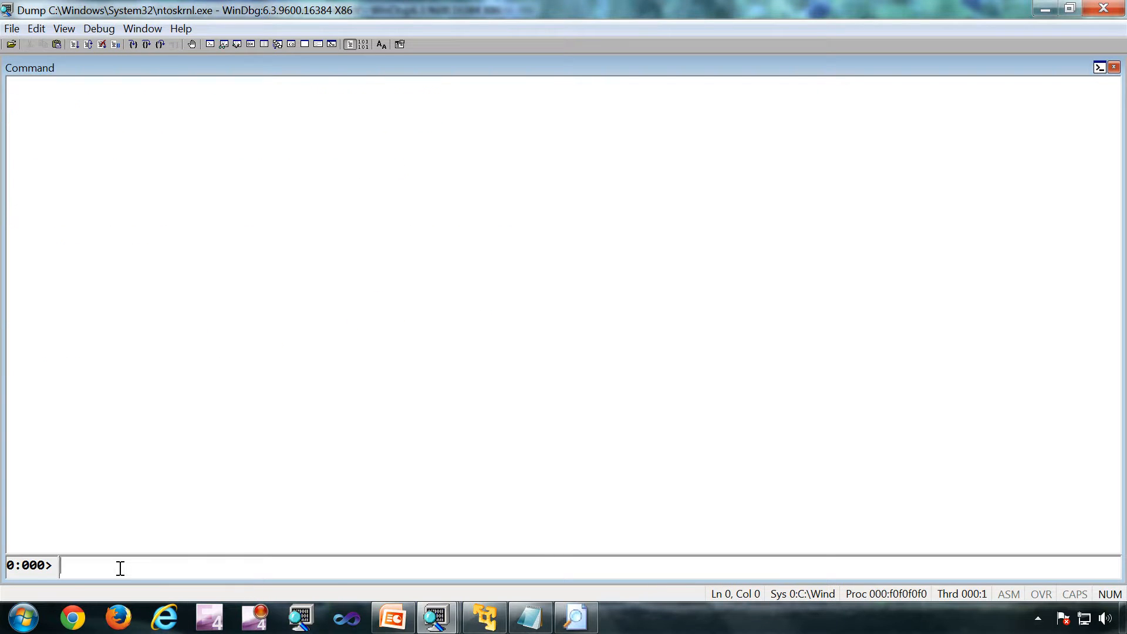
{"action": "type", "text": ".cls"}
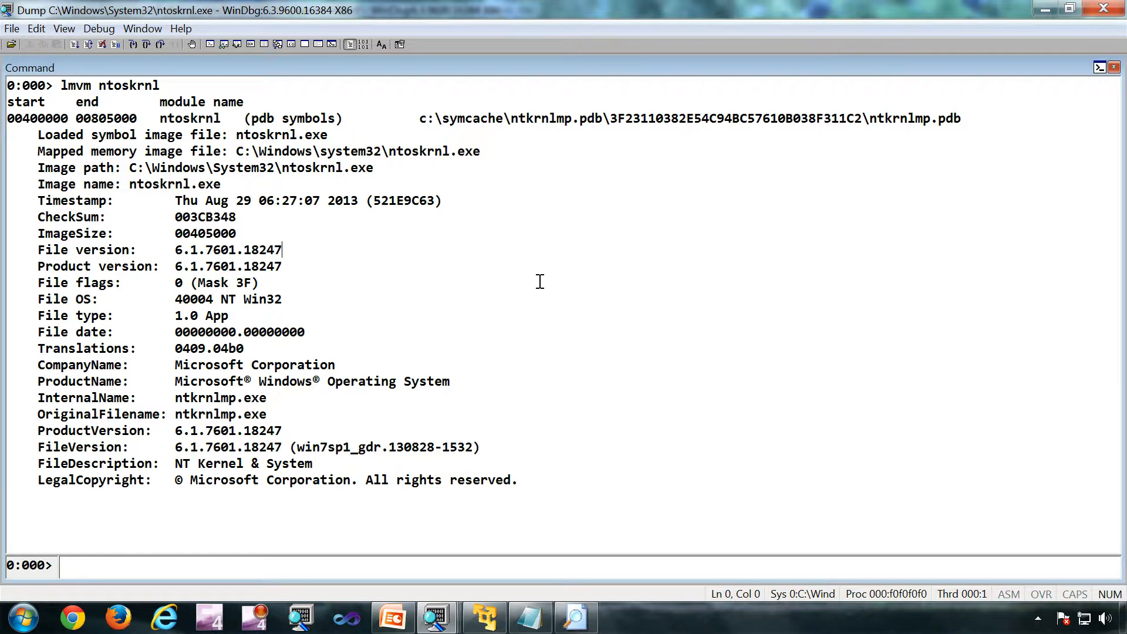
{"action": "mouse_move", "coordinate": [588, 403]}
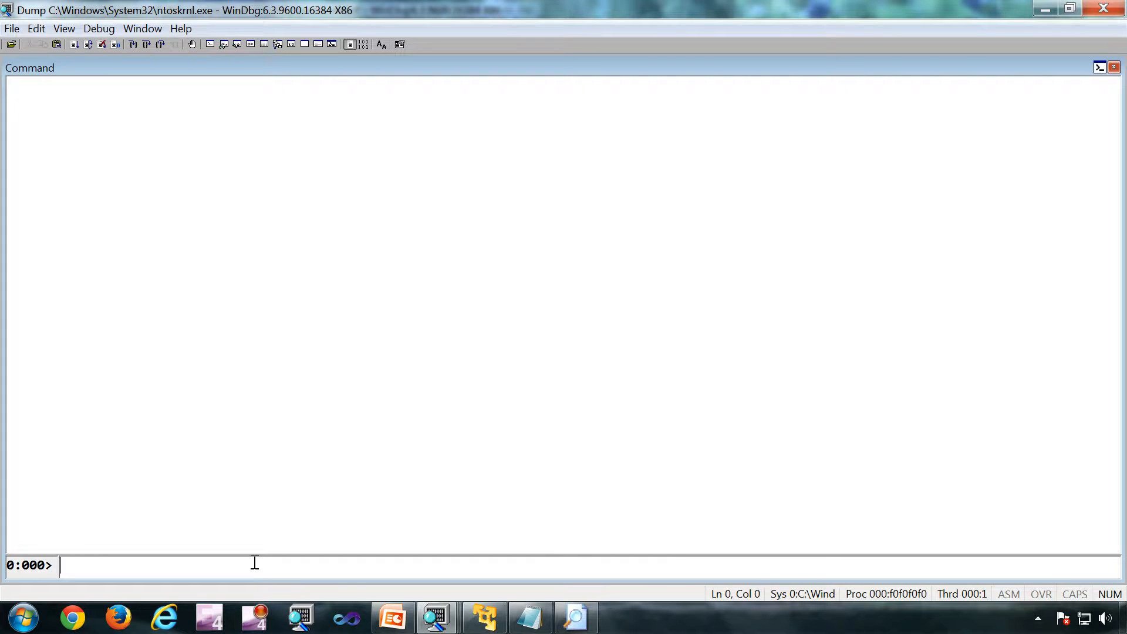
Step: Run uf ntoskrnl!KeAttachProcess to disassemble the function
{"action": "type", "text": "uf ntoskrnl!KeAttachProcess"}
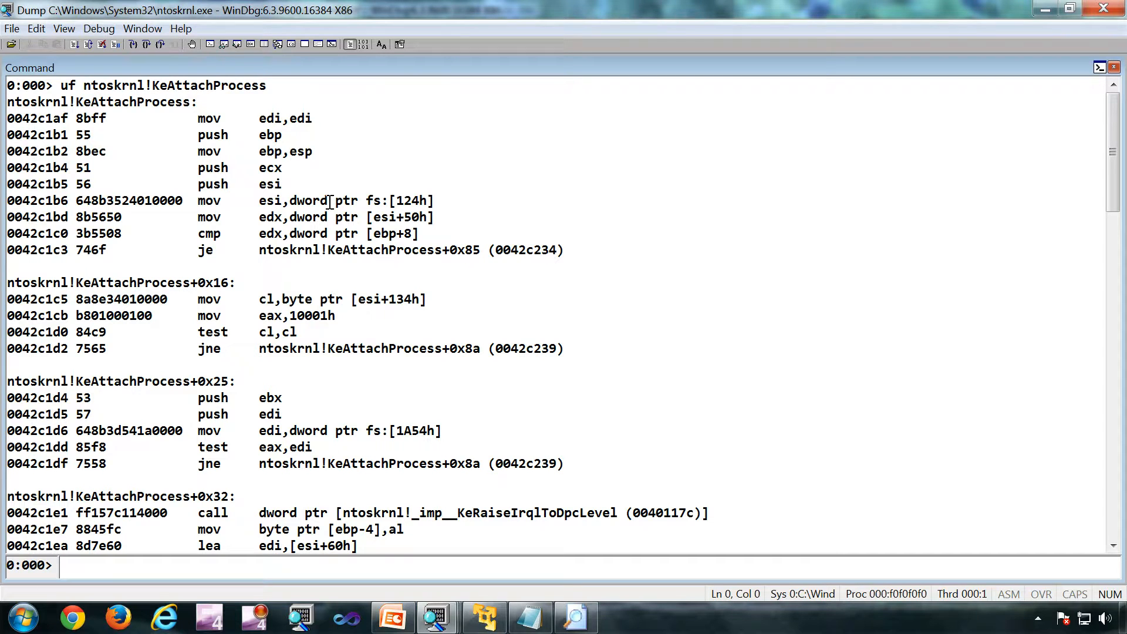
{"action": "mouse_move", "coordinate": [386, 312]}
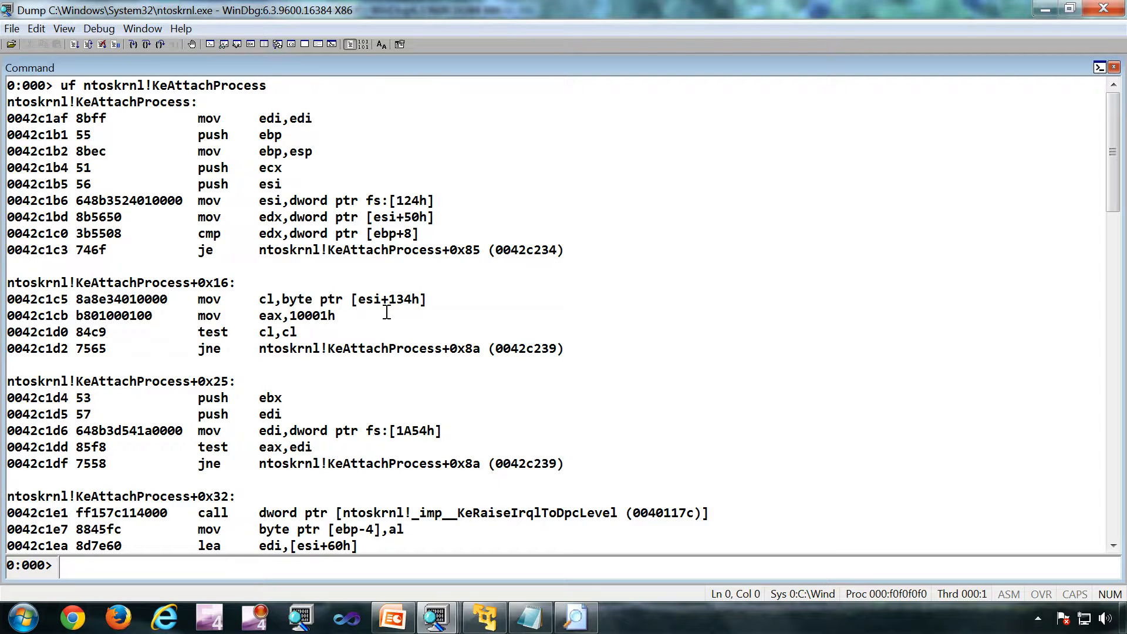
{"action": "left_click", "coordinate": [10, 29]}
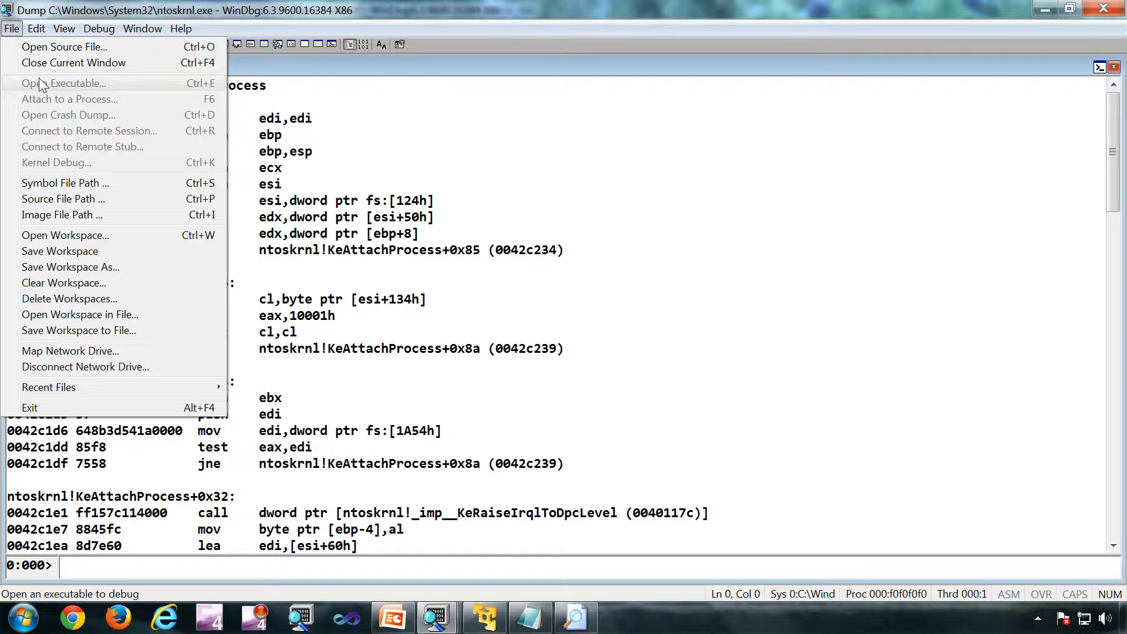
{"action": "mouse_move", "coordinate": [50, 137]}
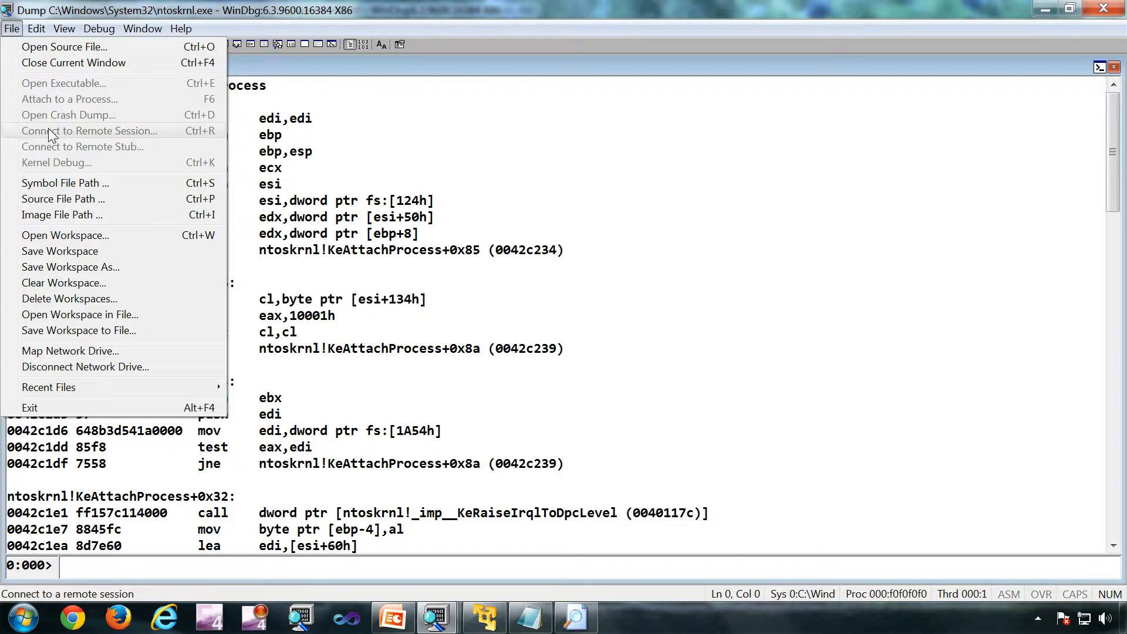
{"action": "mouse_move", "coordinate": [51, 151]}
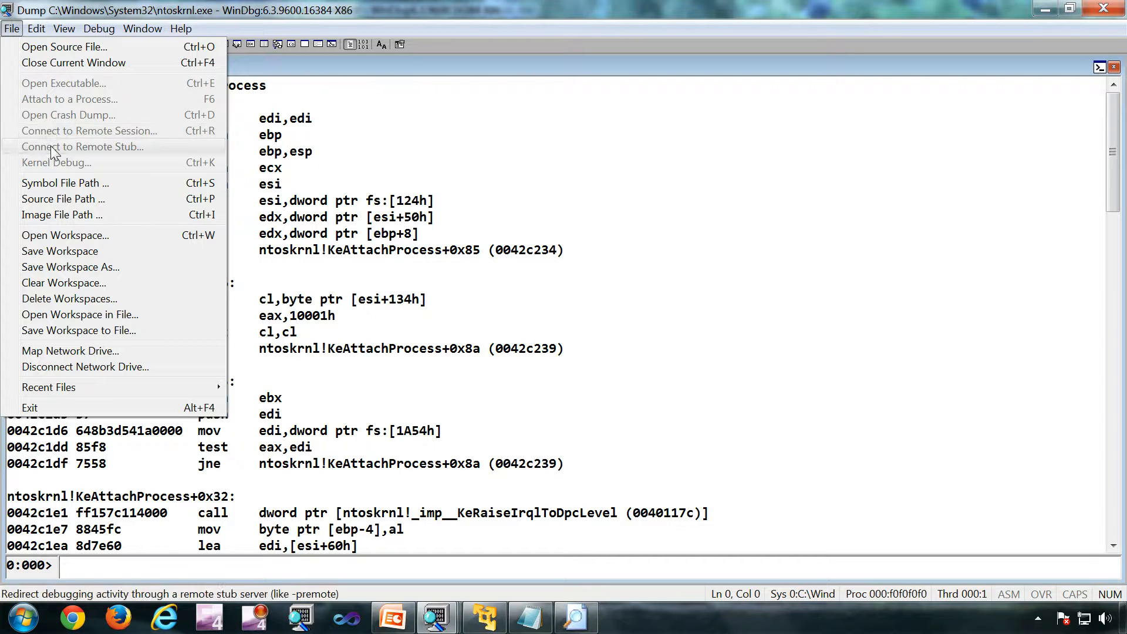